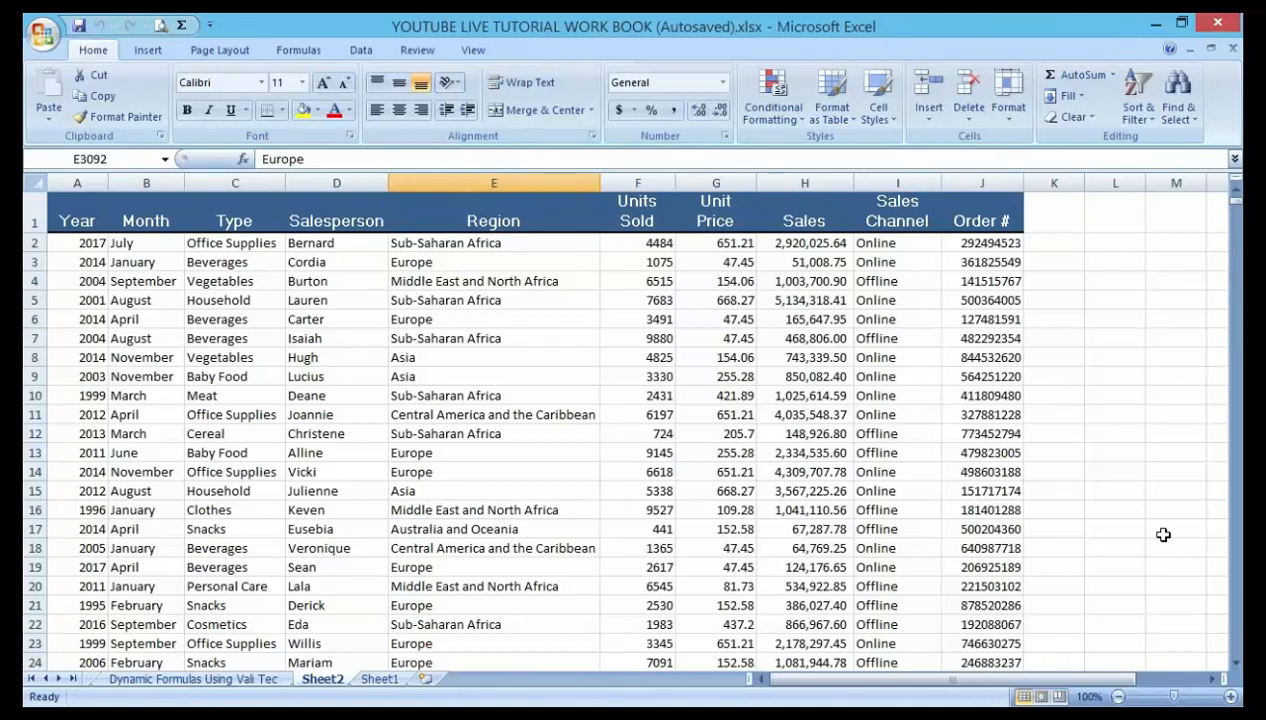
mouse_move(750, 480)
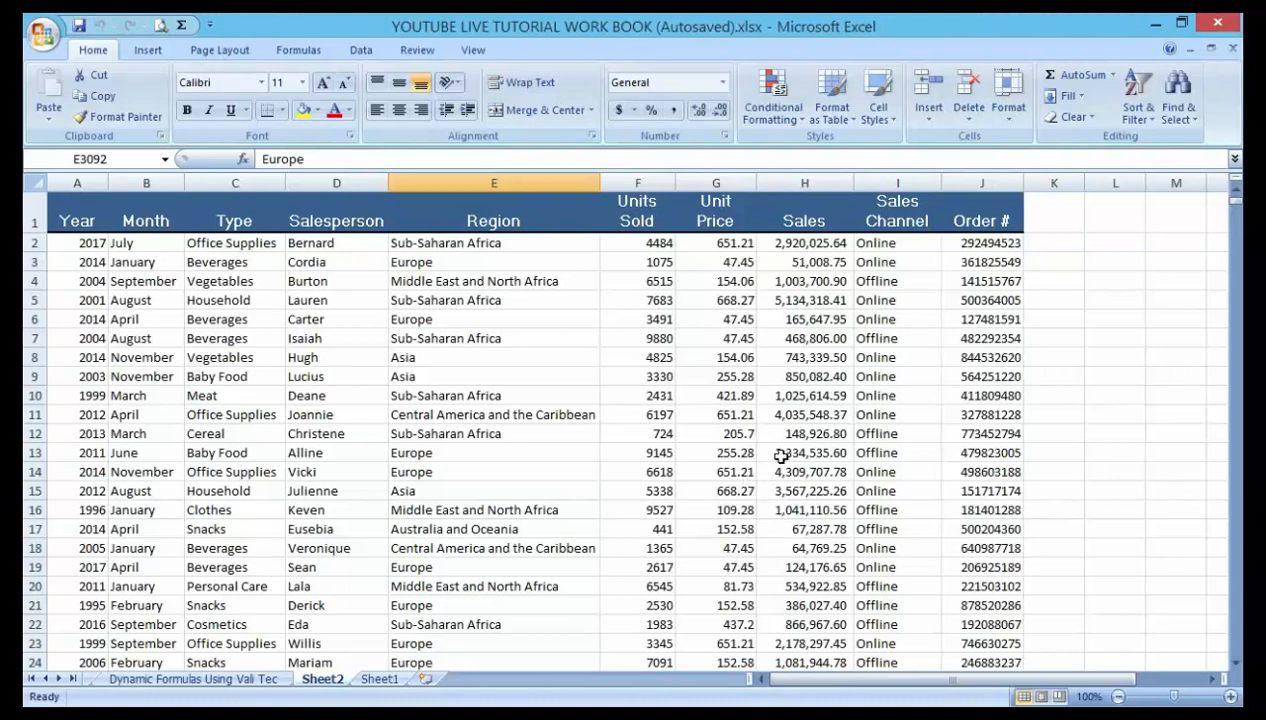
mouse_move(780, 456)
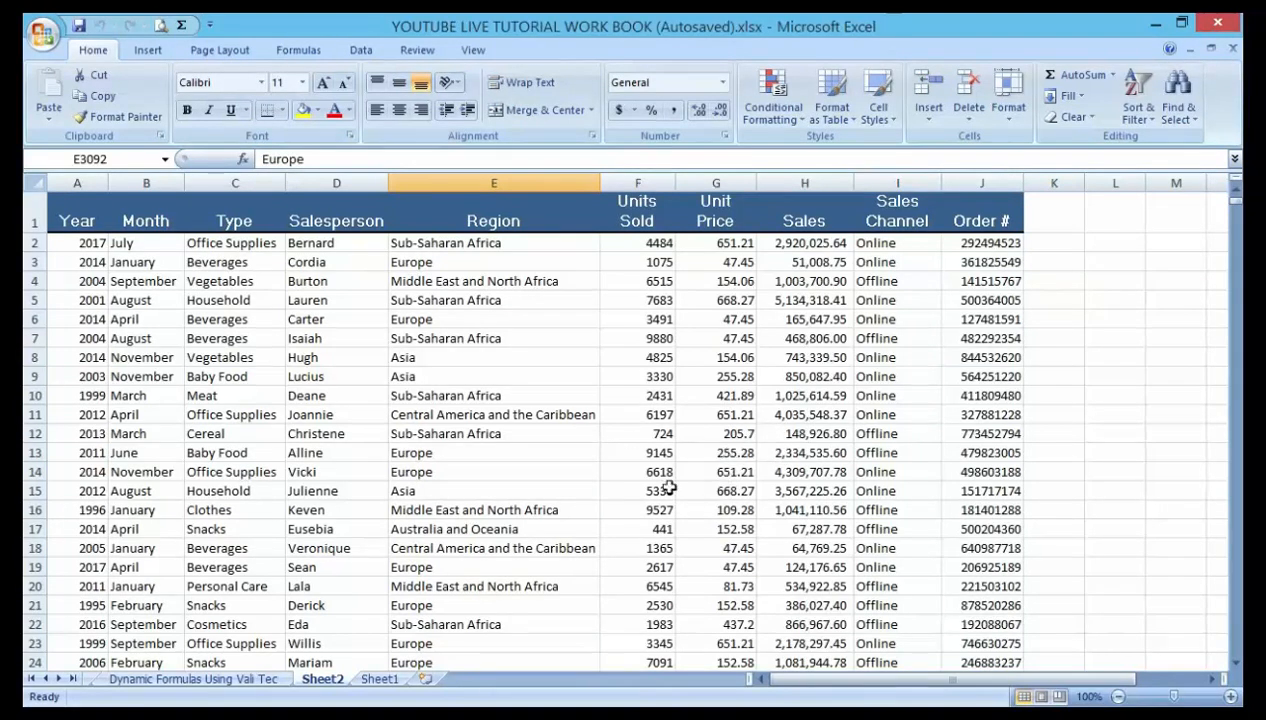
mouse_move(652, 470)
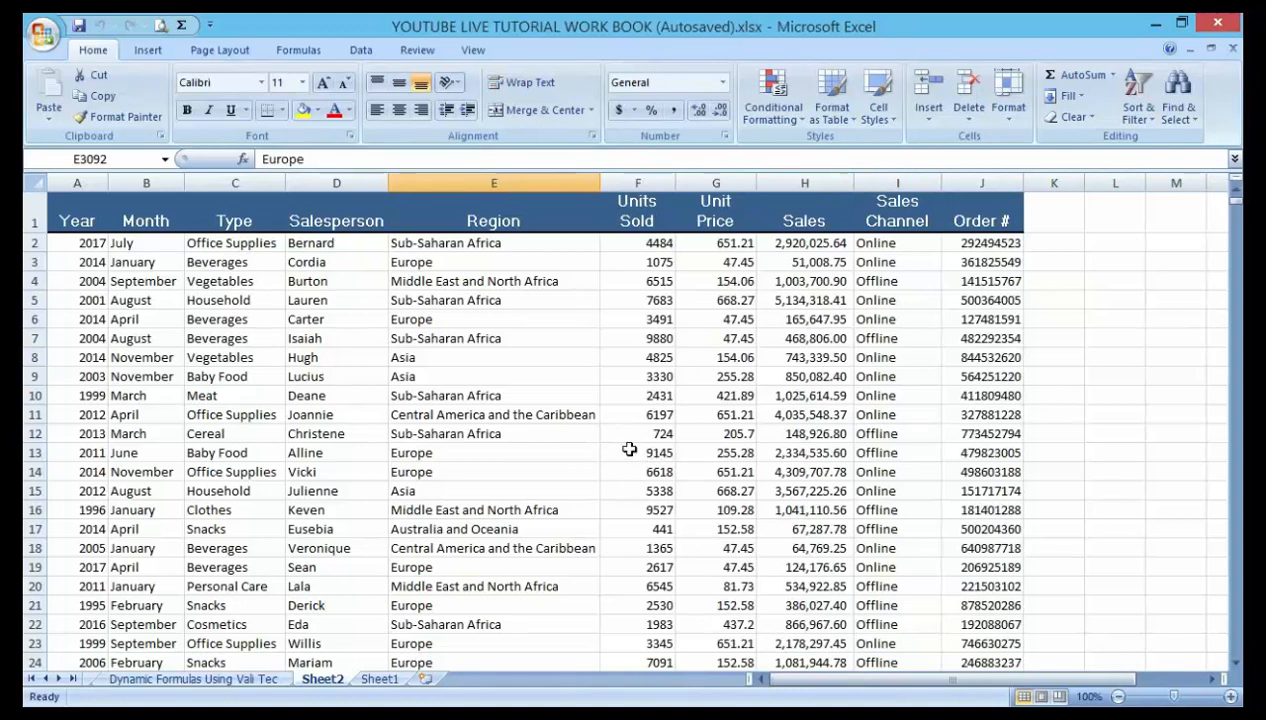
mouse_move(570, 548)
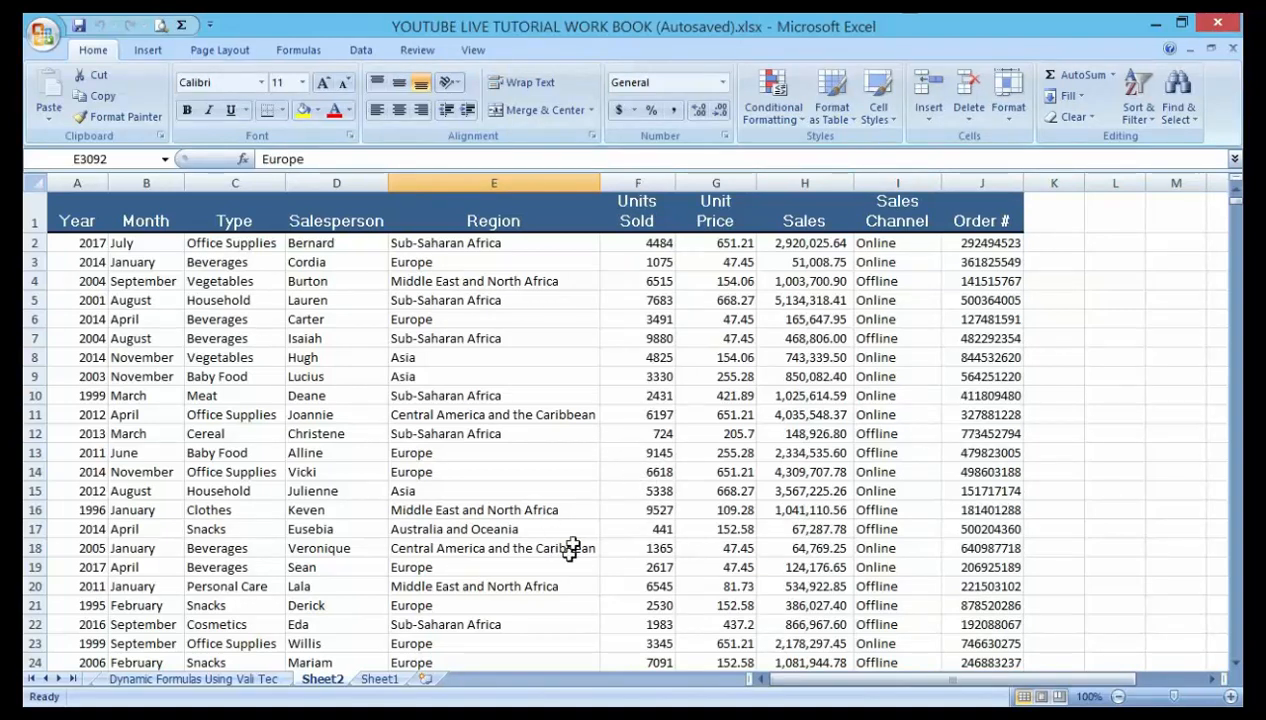
mouse_move(528, 480)
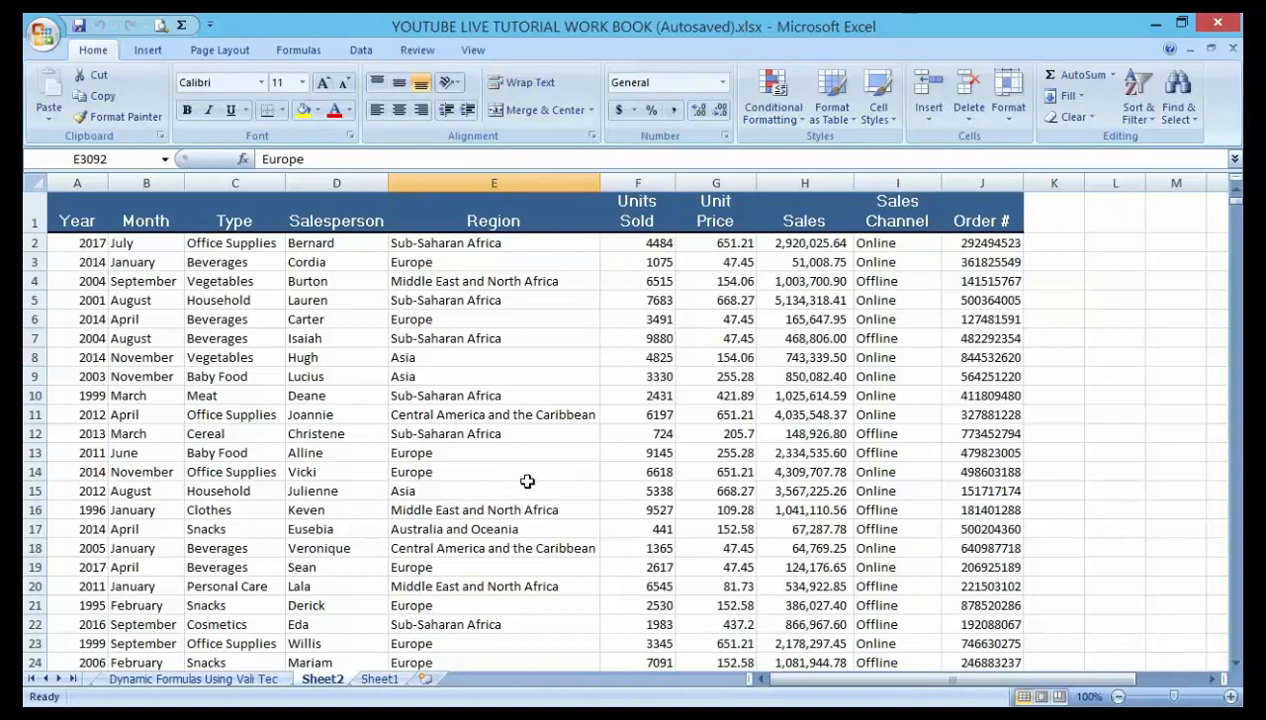
mouse_move(484, 414)
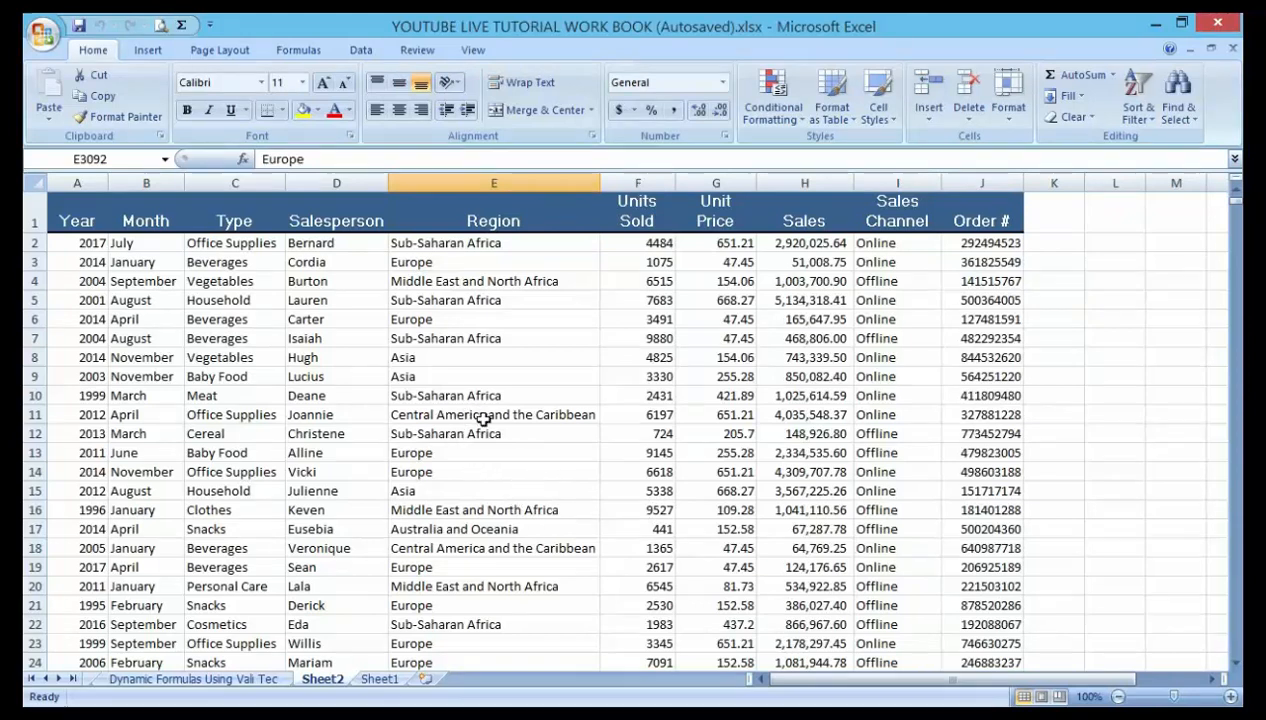
mouse_move(464, 300)
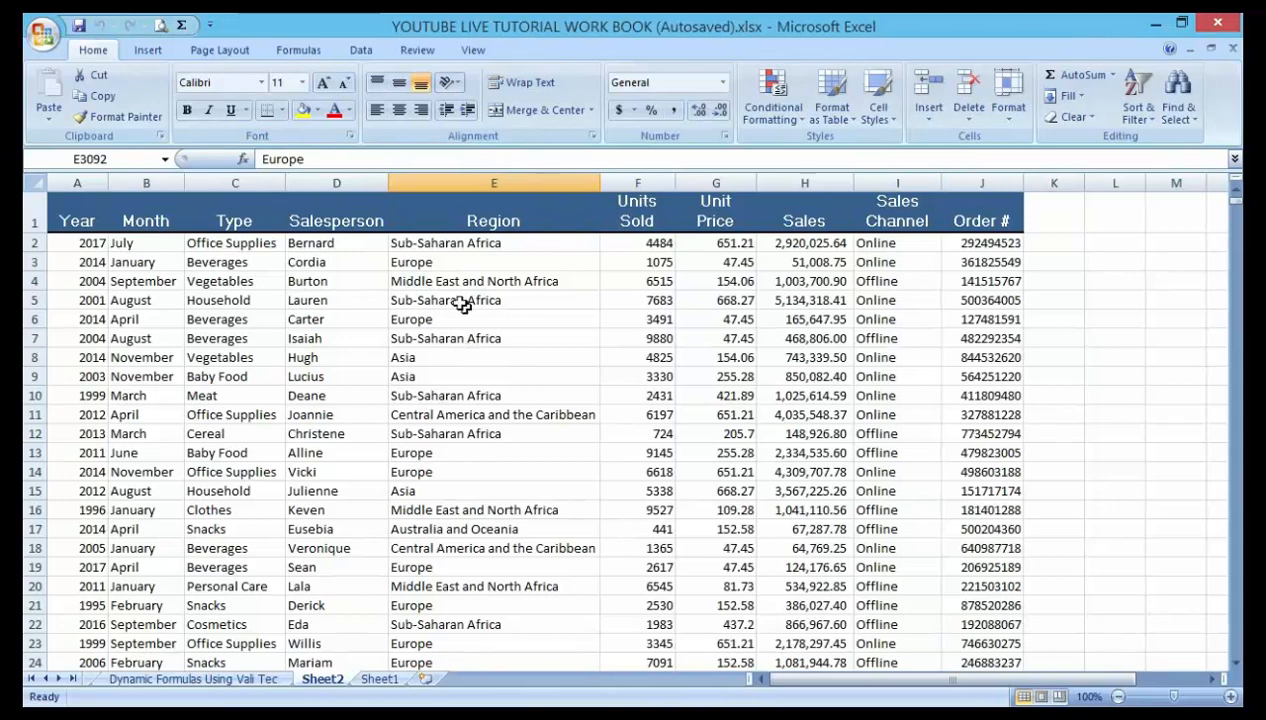
- Scroll down through the sales data to review regions, units, prices and order numbers
scroll(down, 3)
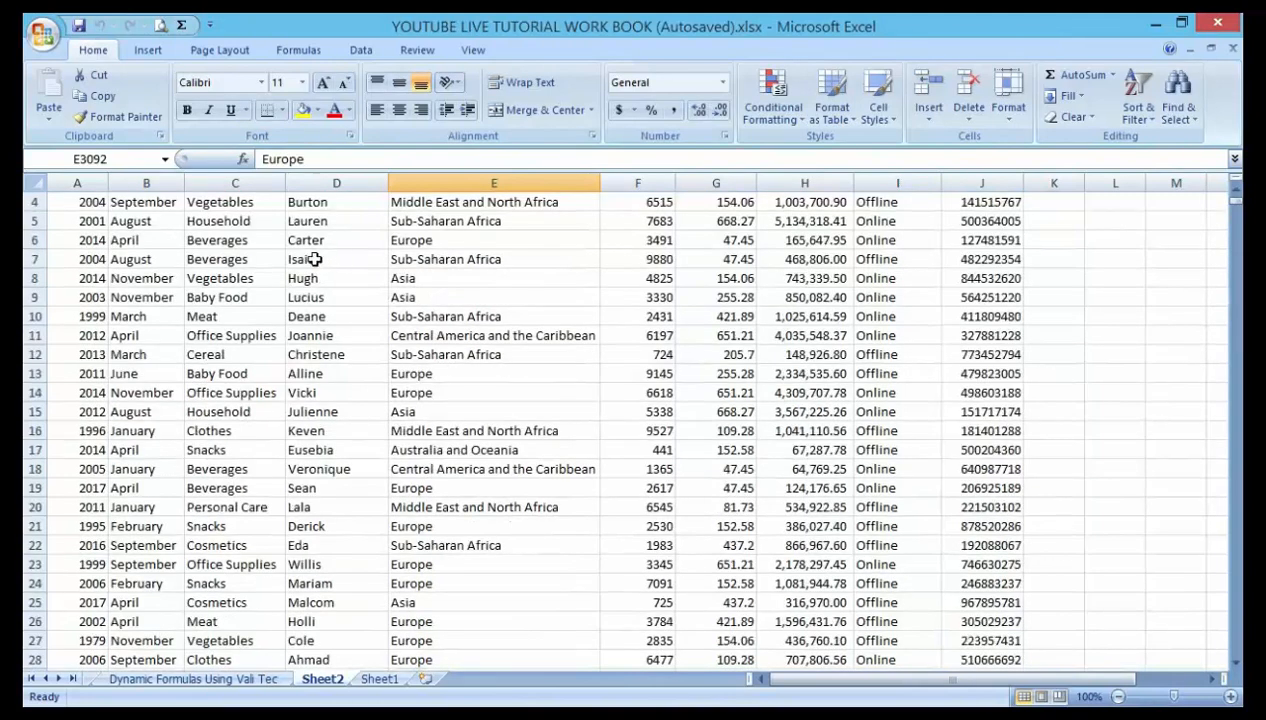
scroll(down, 3)
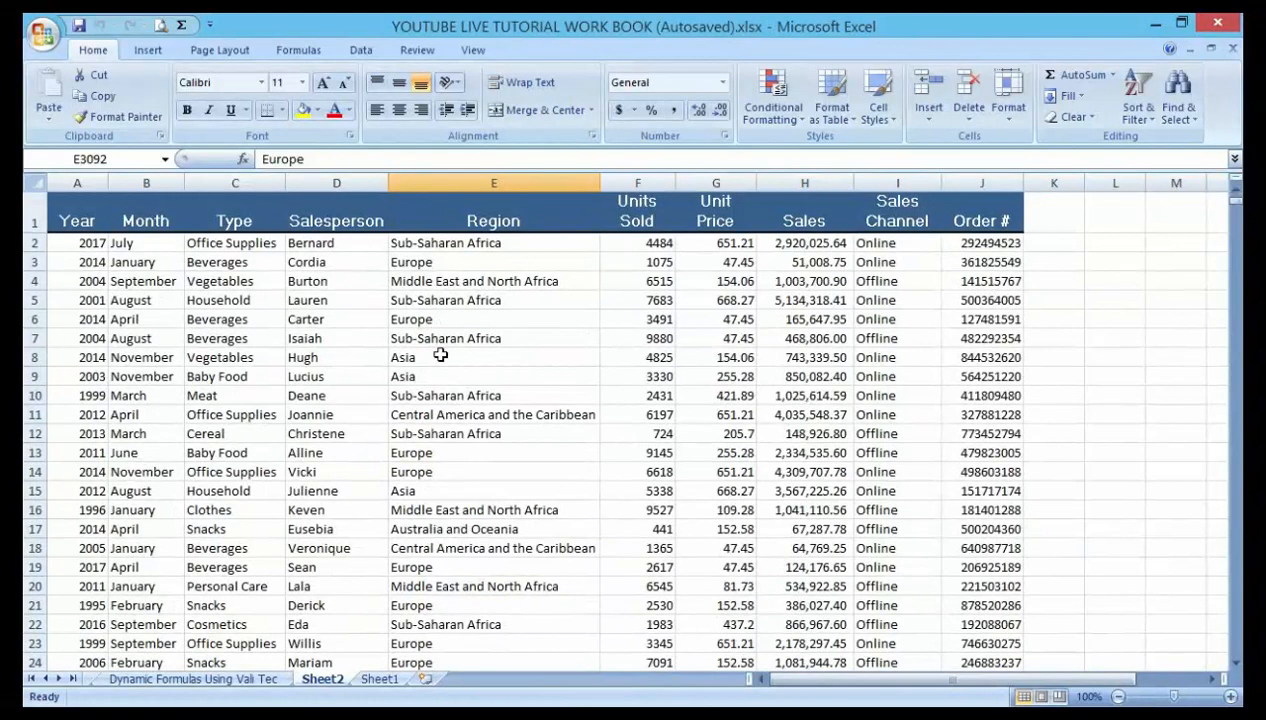
mouse_move(444, 380)
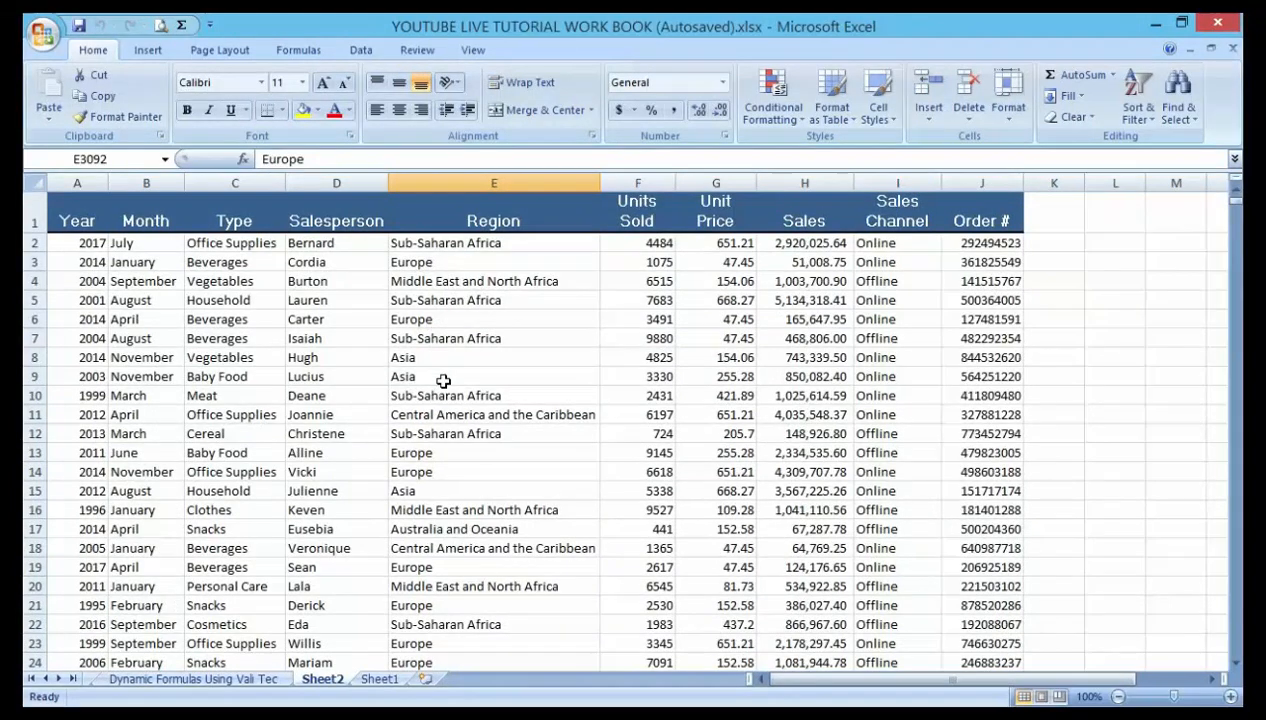
mouse_move(520, 464)
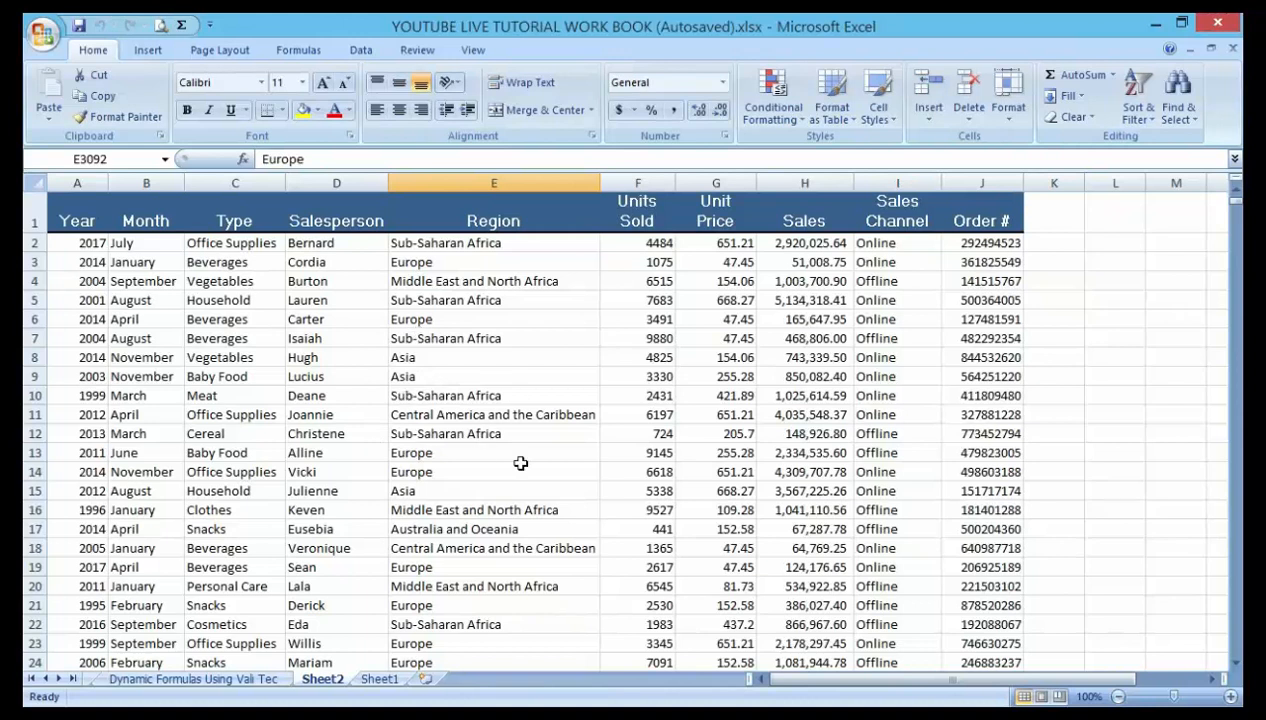
mouse_move(510, 502)
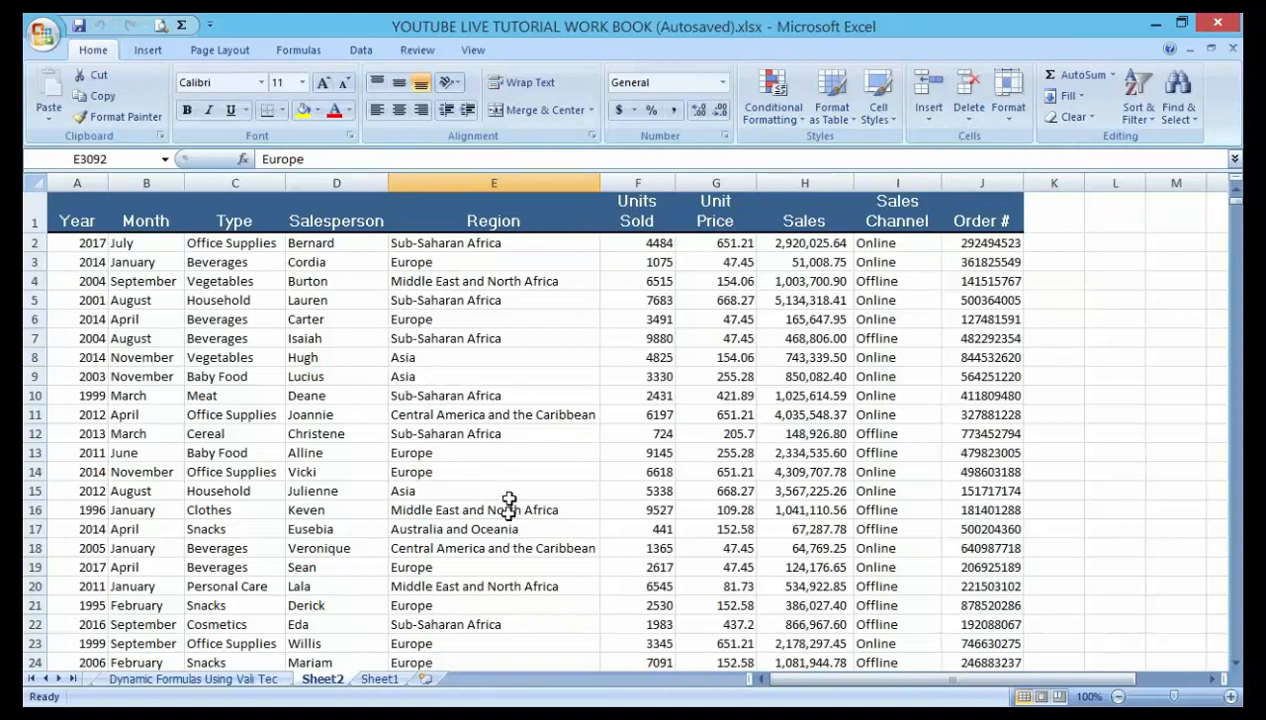
mouse_move(384, 424)
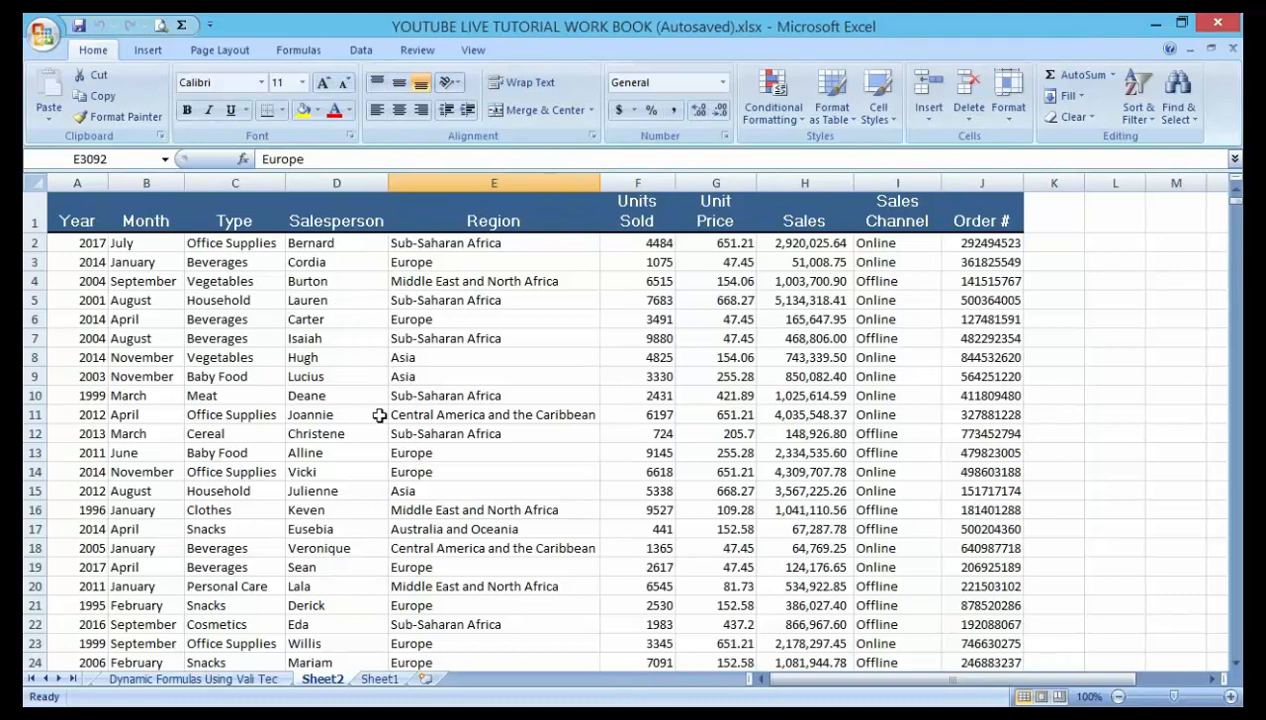
mouse_move(524, 280)
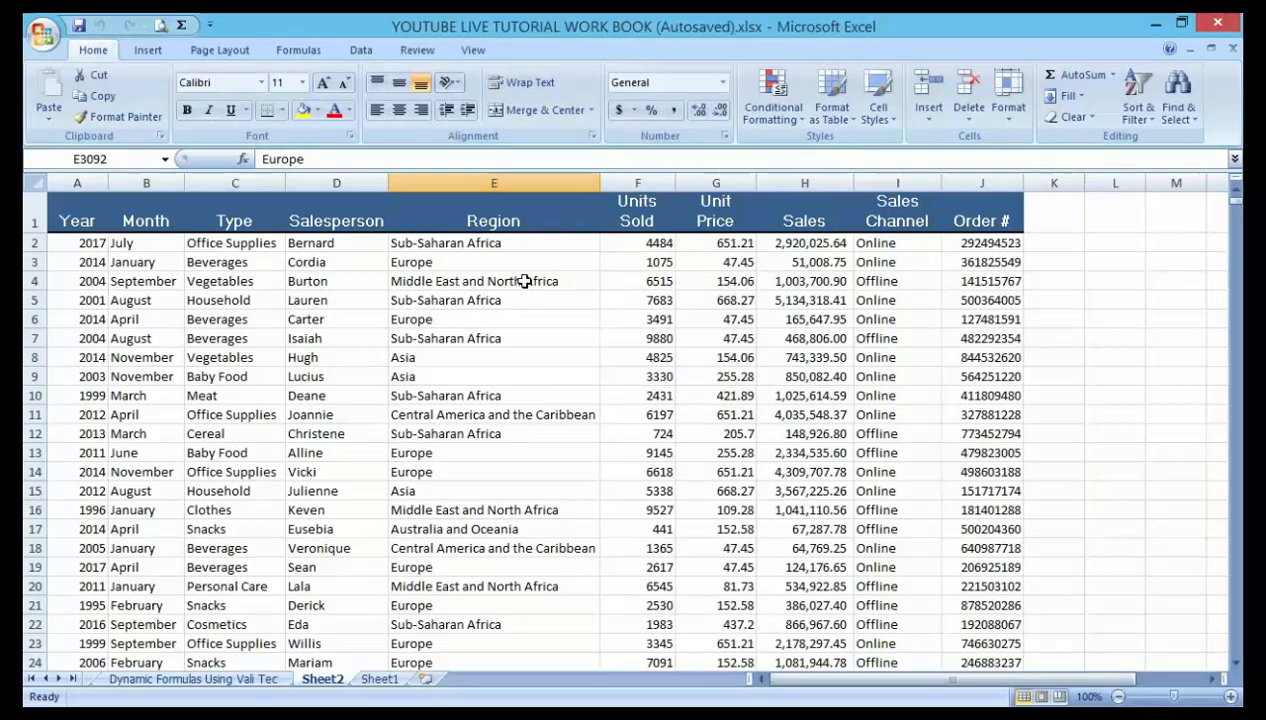
mouse_move(576, 288)
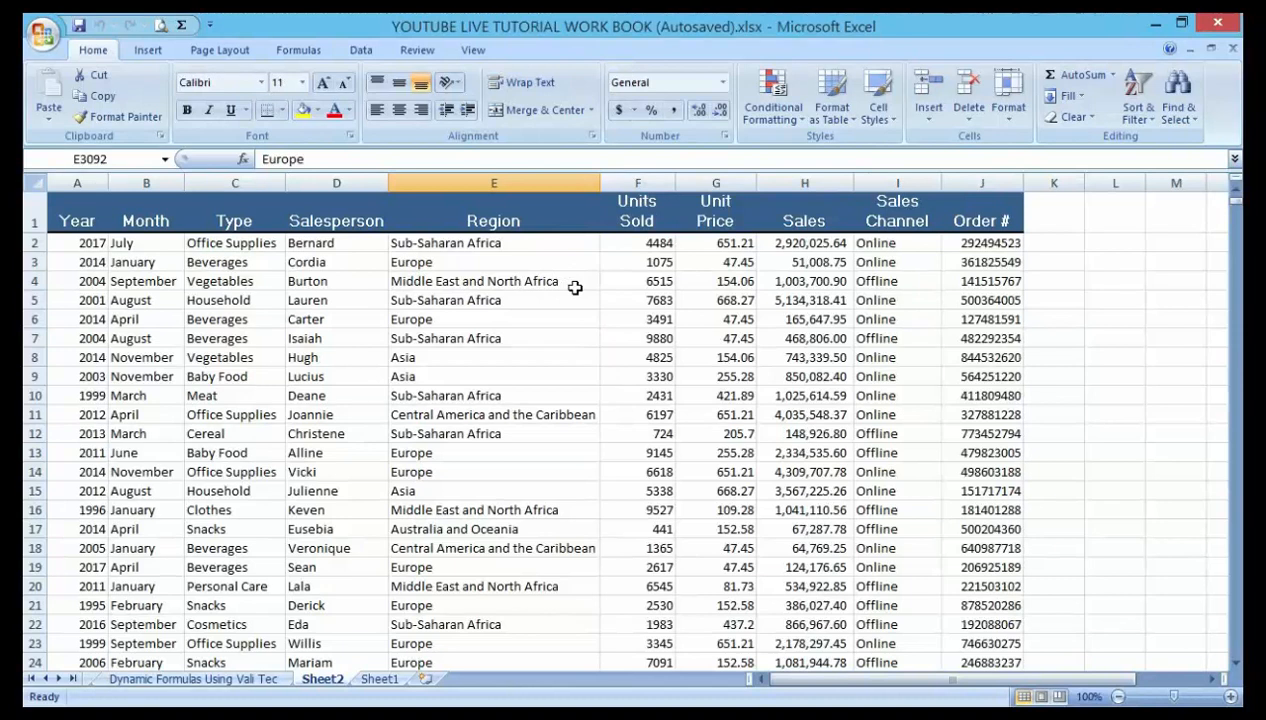
mouse_move(434, 356)
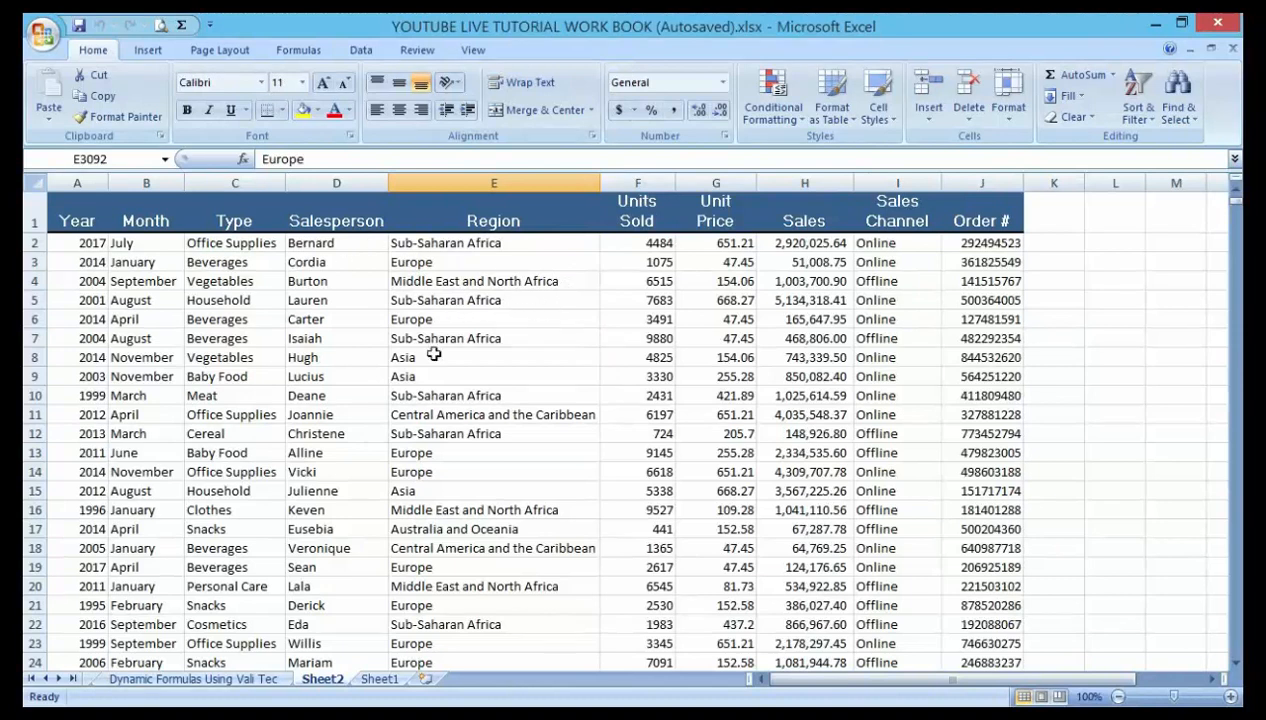
mouse_move(452, 318)
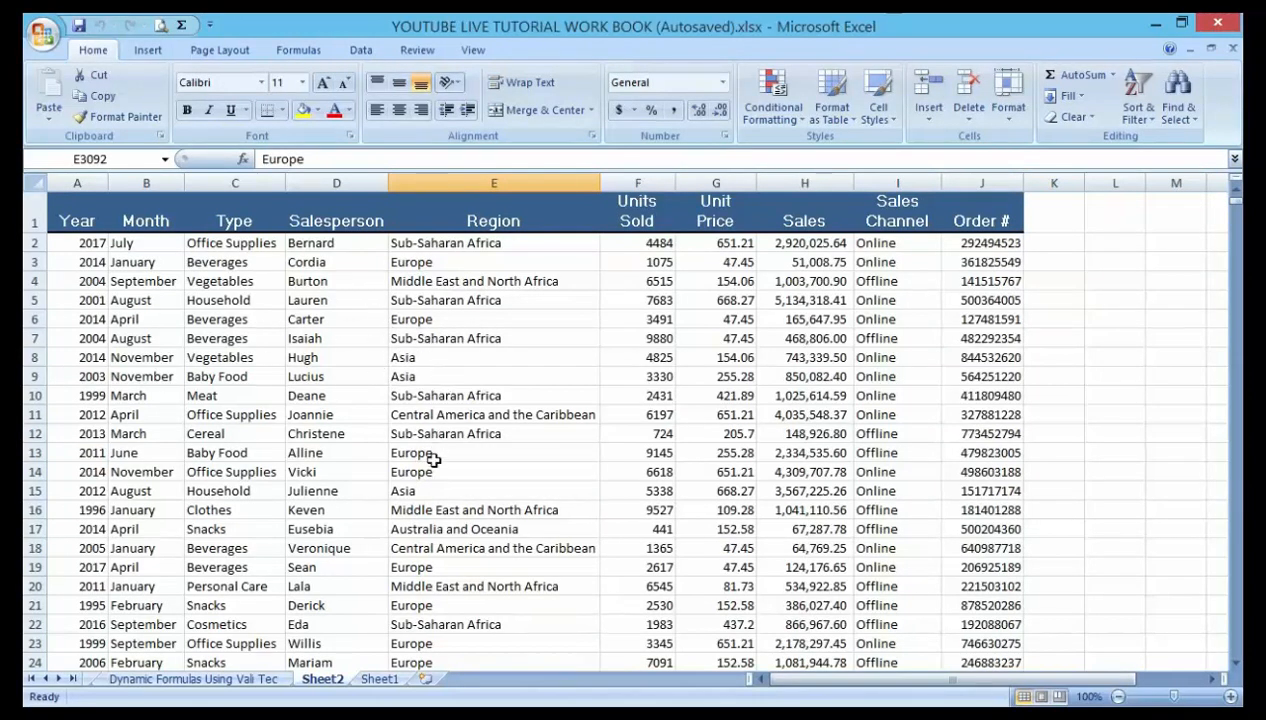
mouse_move(490, 424)
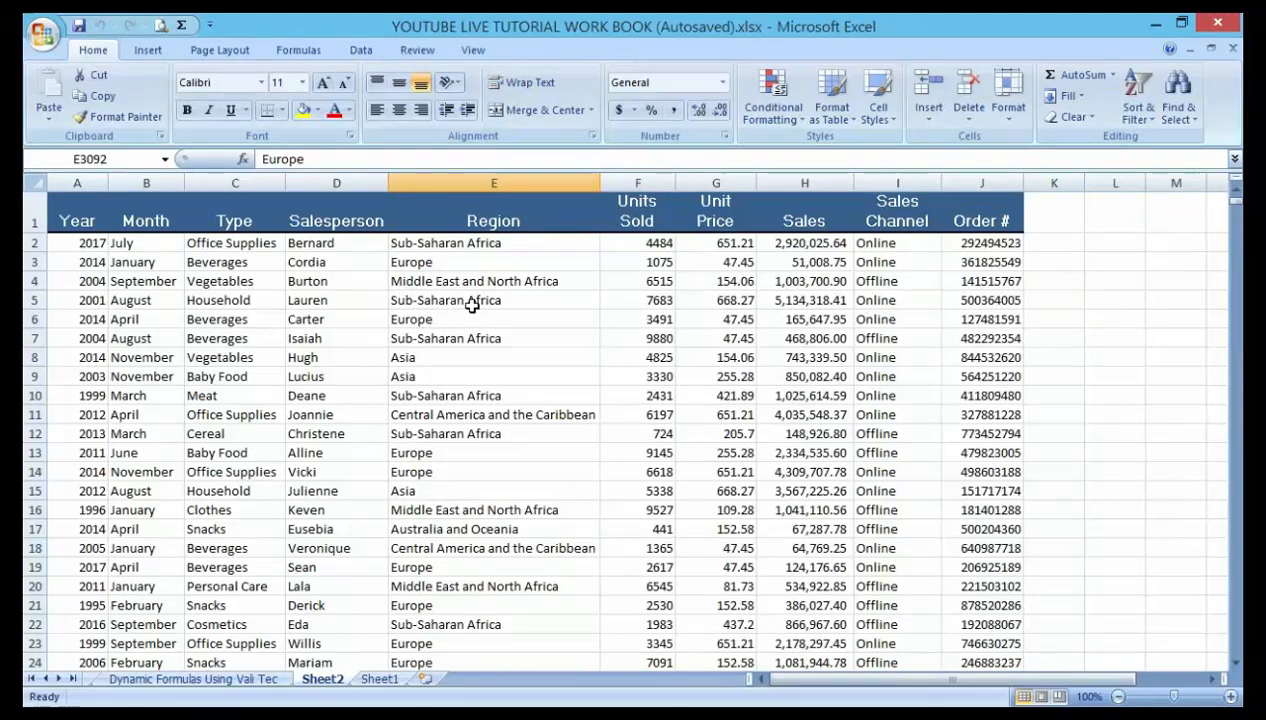
mouse_move(564, 300)
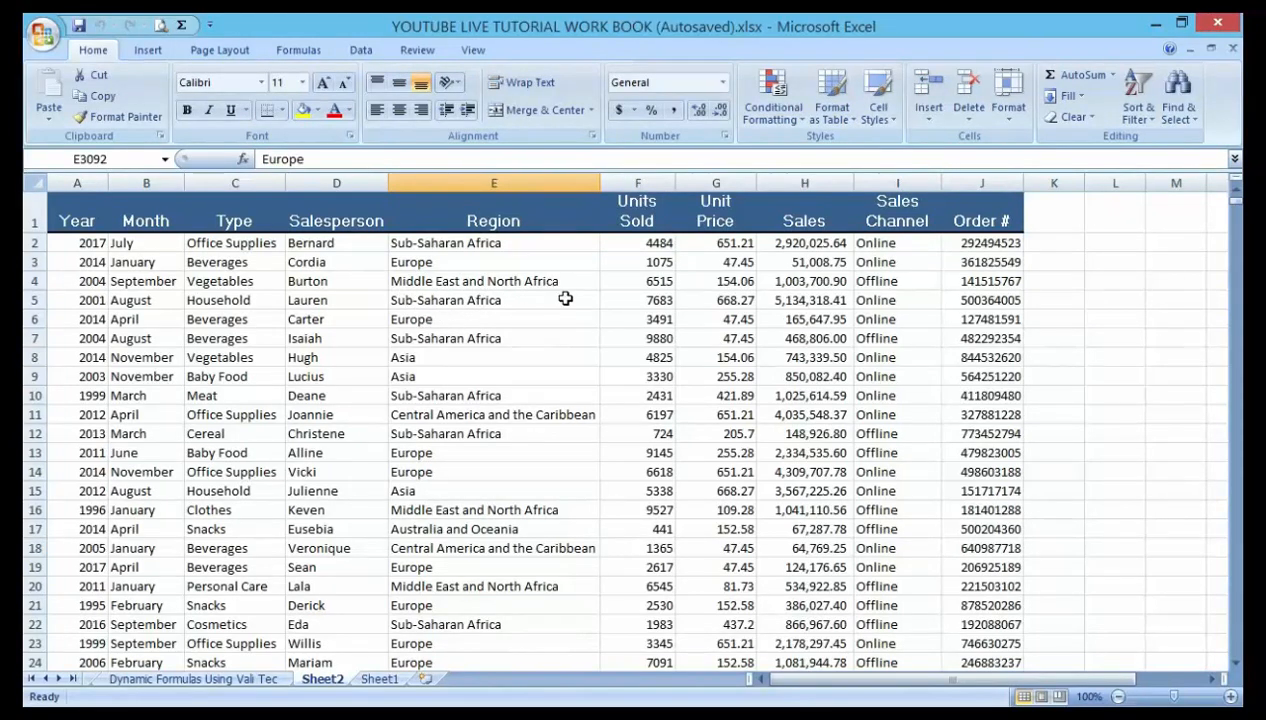
mouse_move(584, 256)
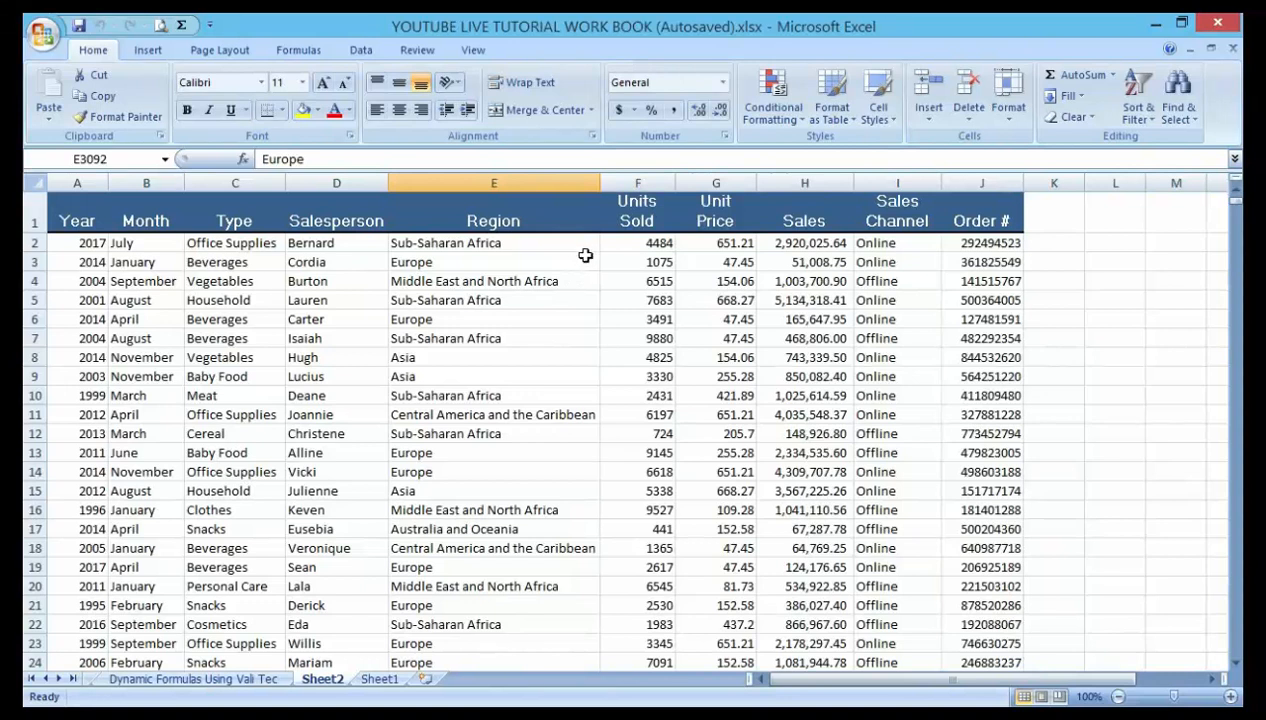
mouse_move(592, 260)
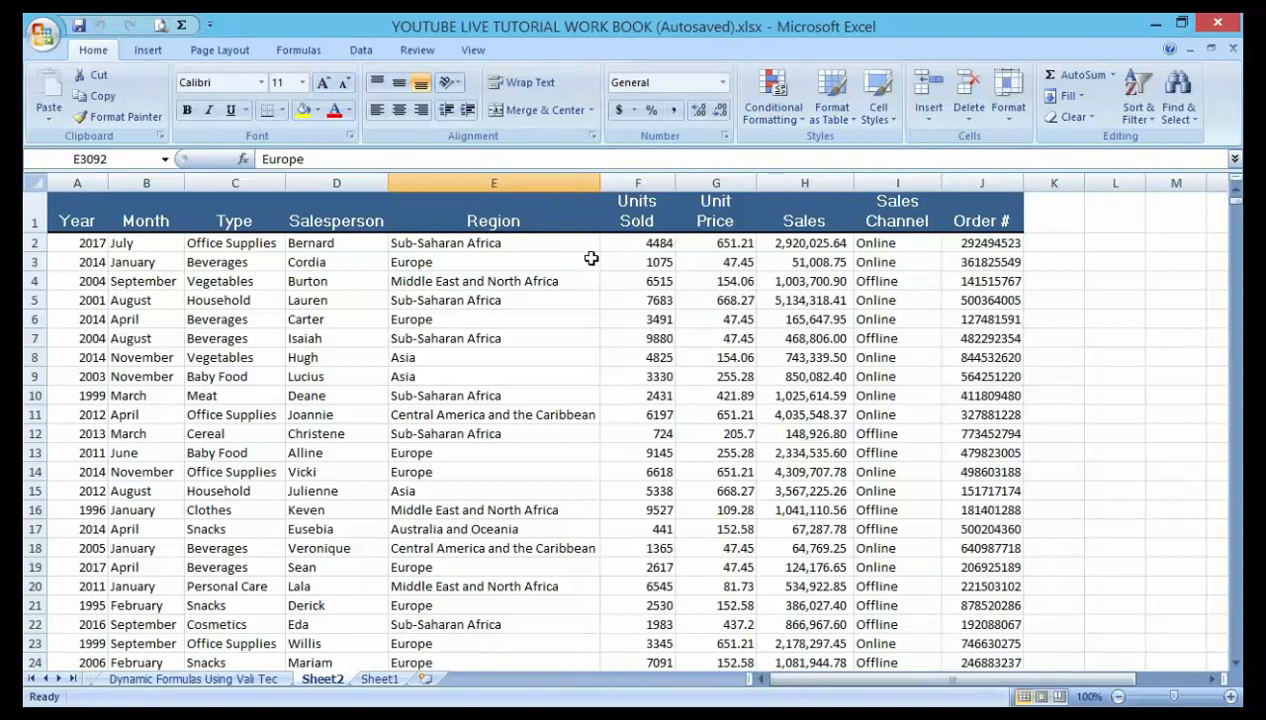
mouse_move(608, 300)
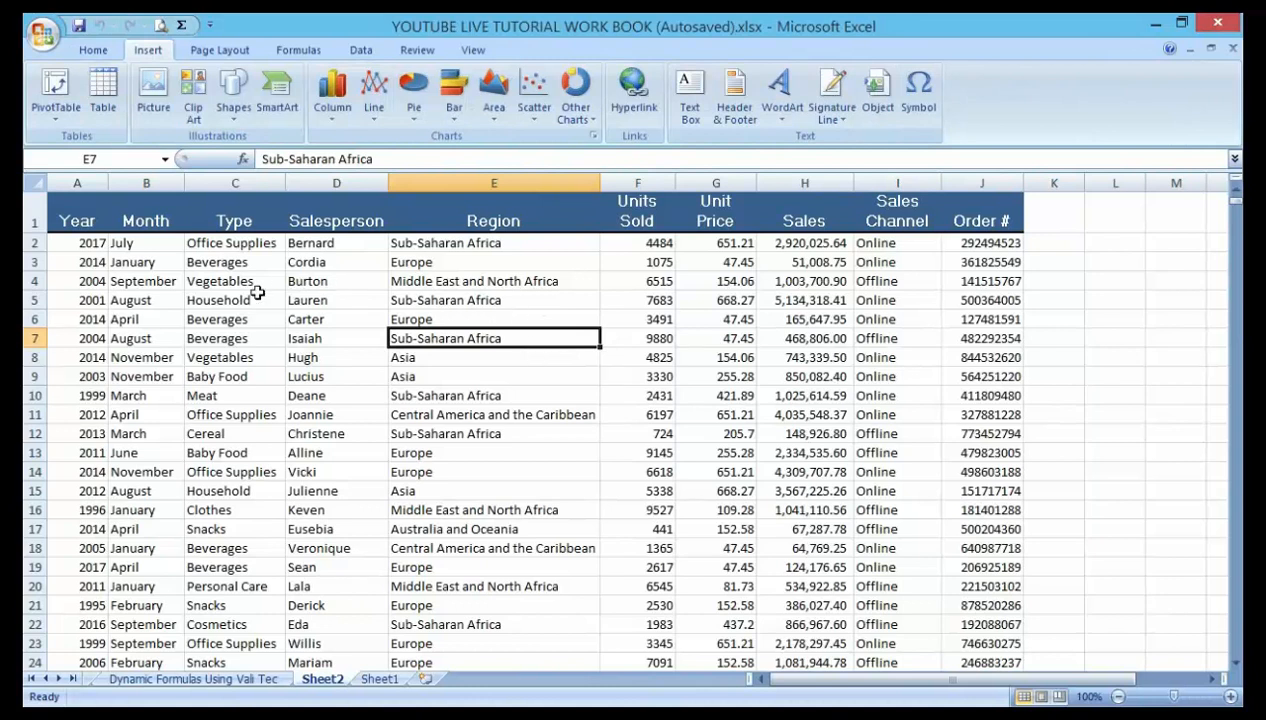
- Select a cell in the sales data and launch PivotTable creation from Insert > Tables
click(236, 300)
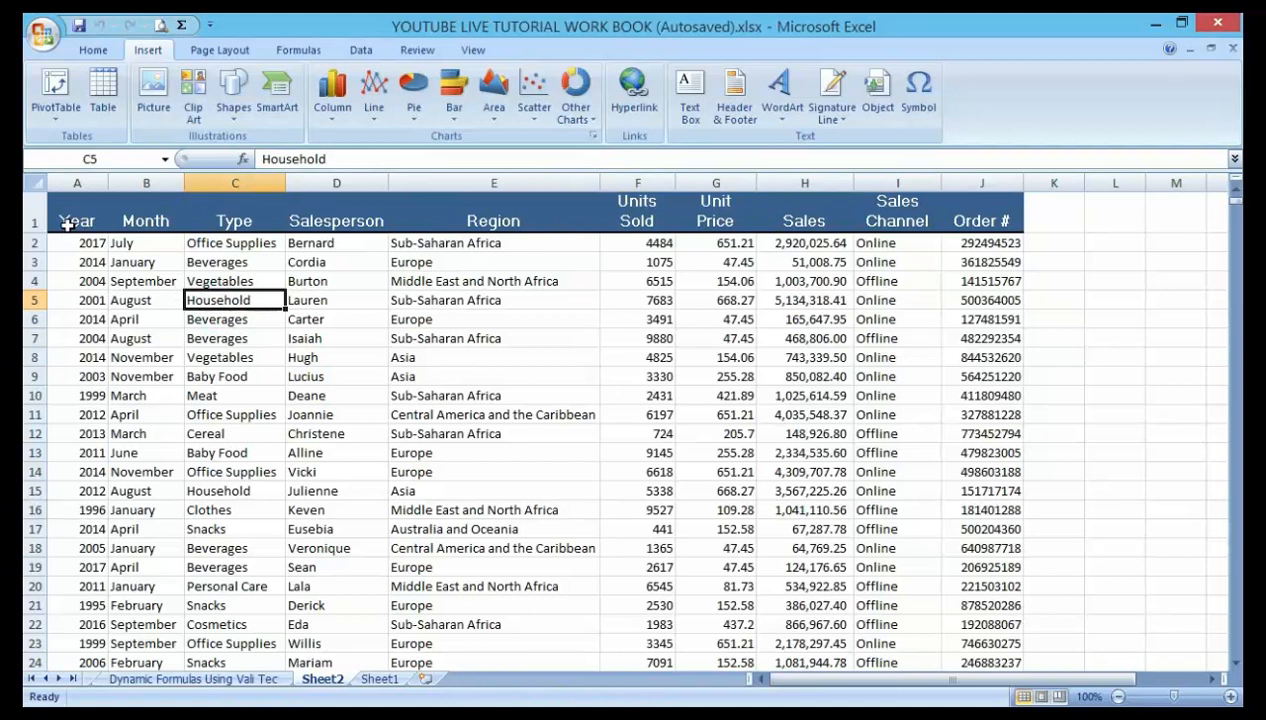
click(336, 356)
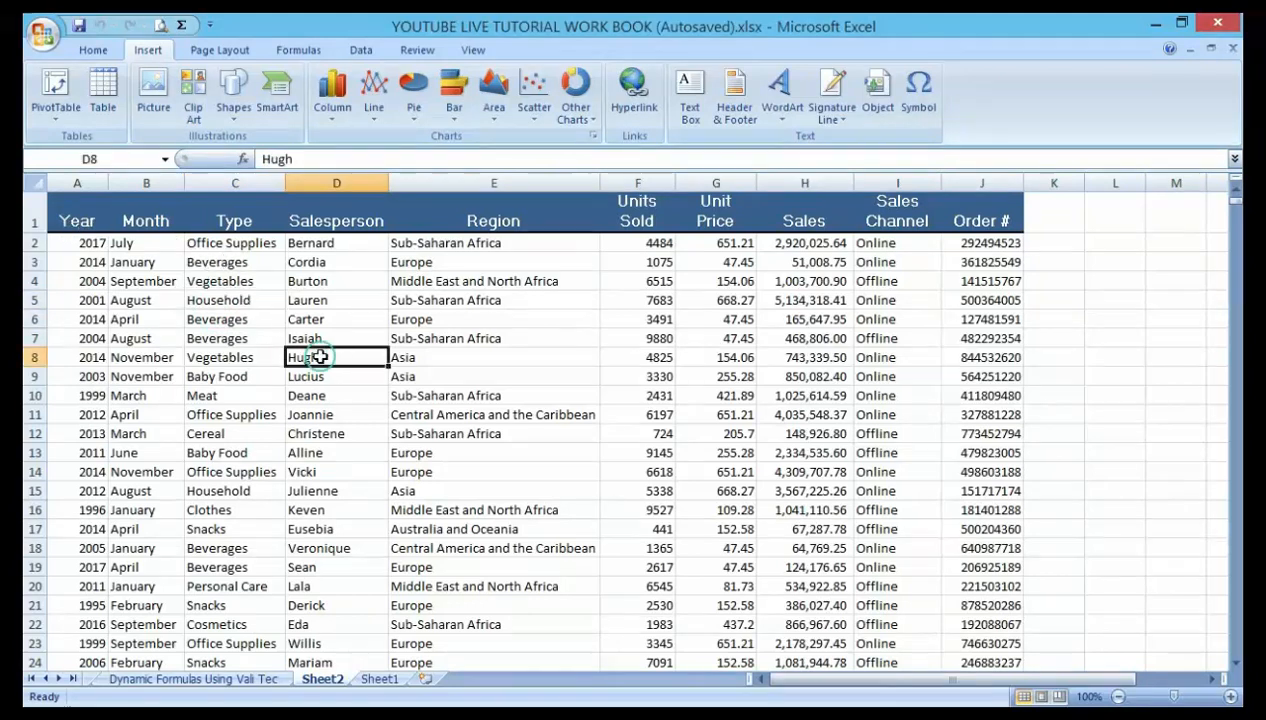
click(492, 376)
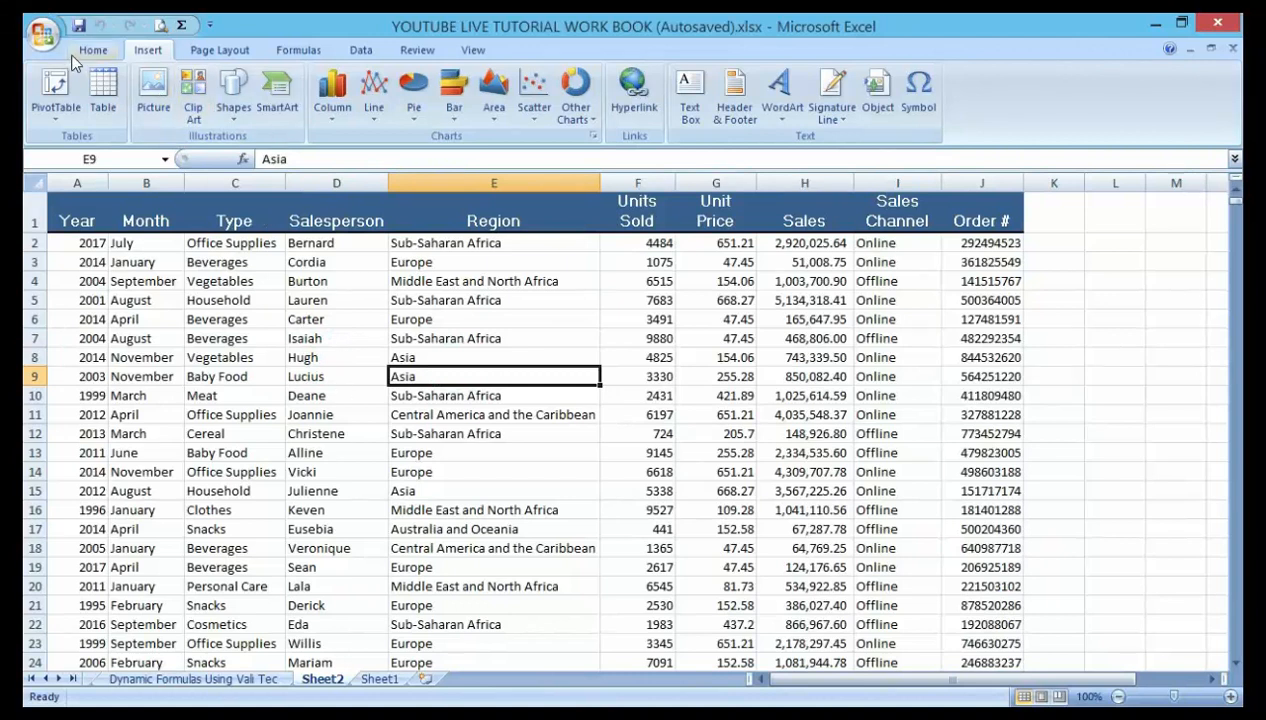
click(92, 50)
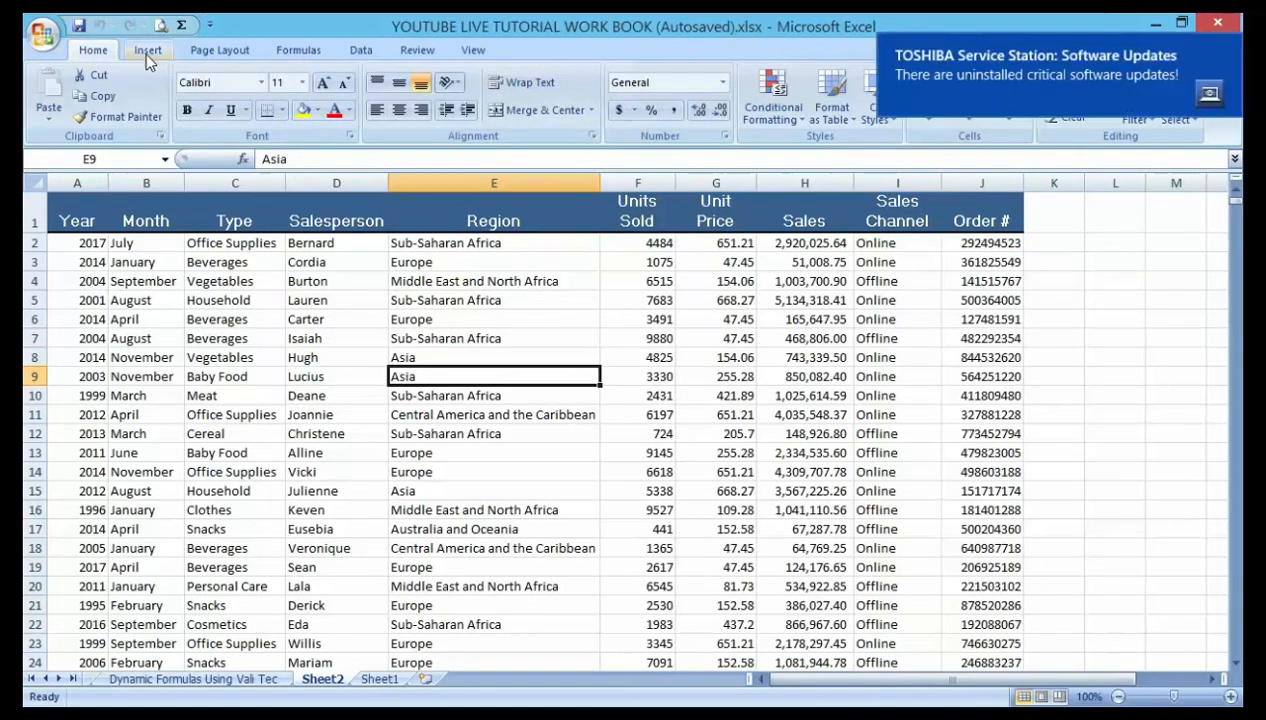
click(148, 48)
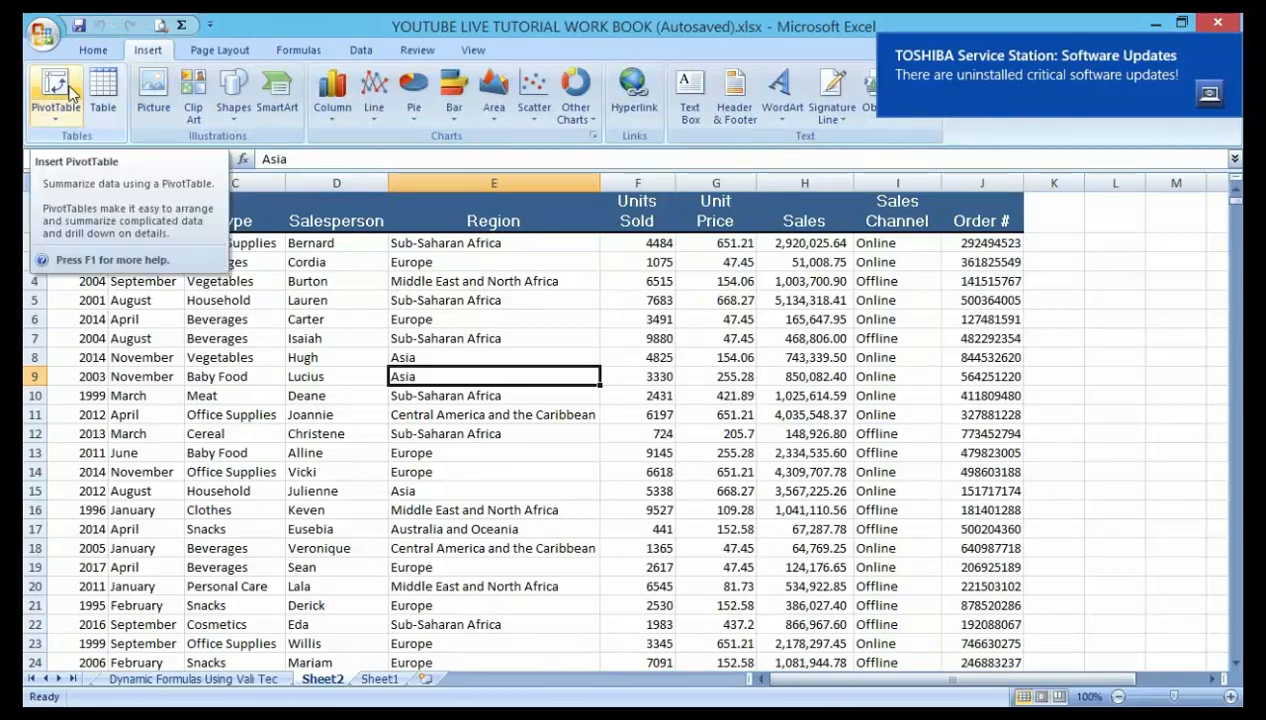
click(56, 90)
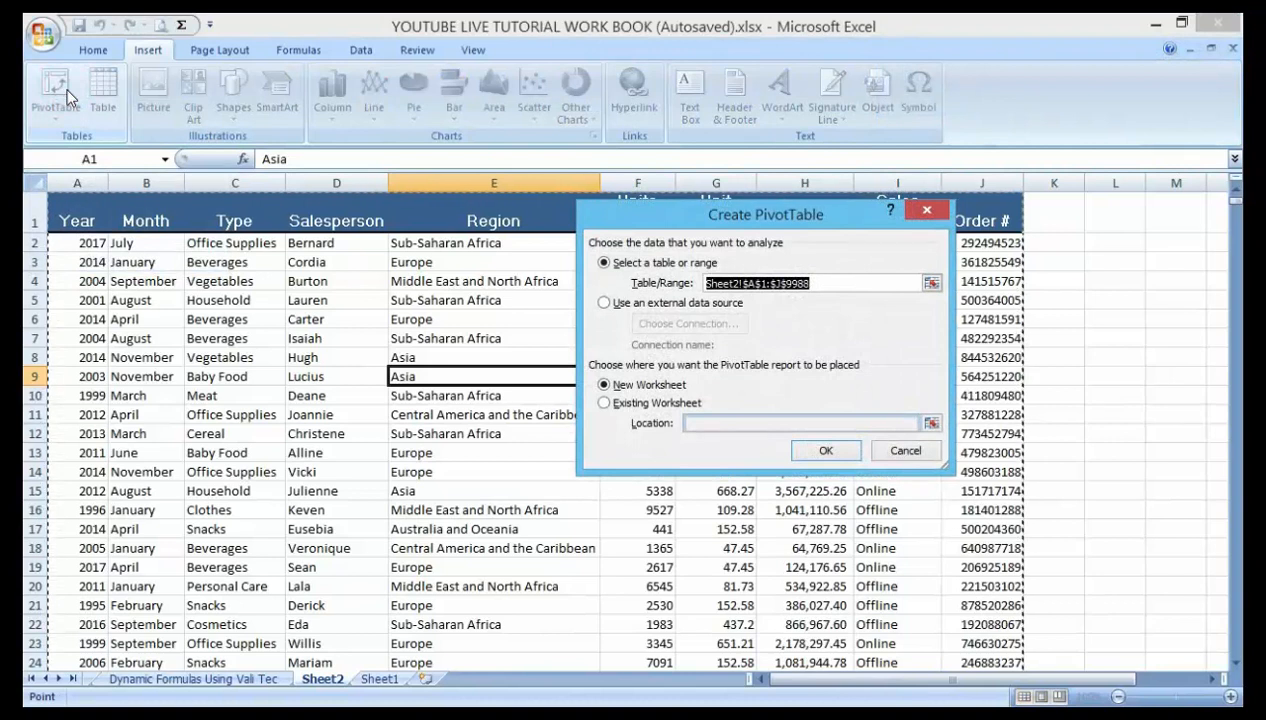
mouse_move(70, 270)
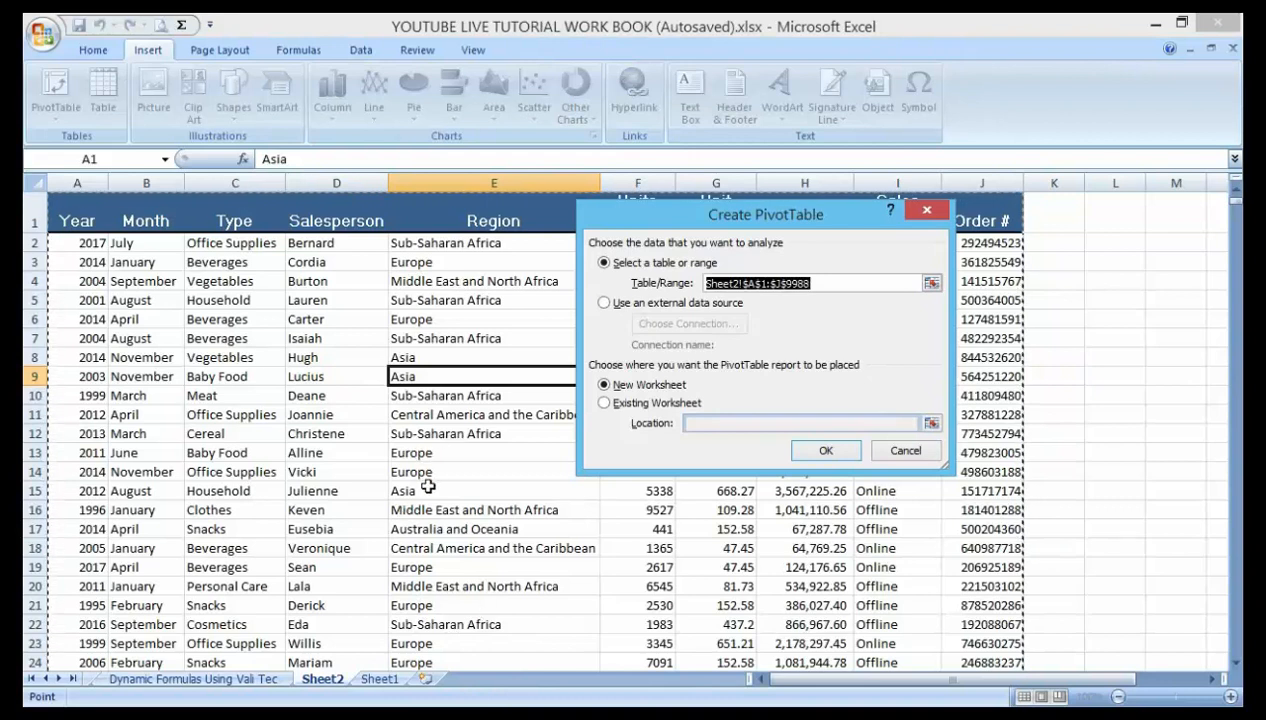
mouse_move(418, 442)
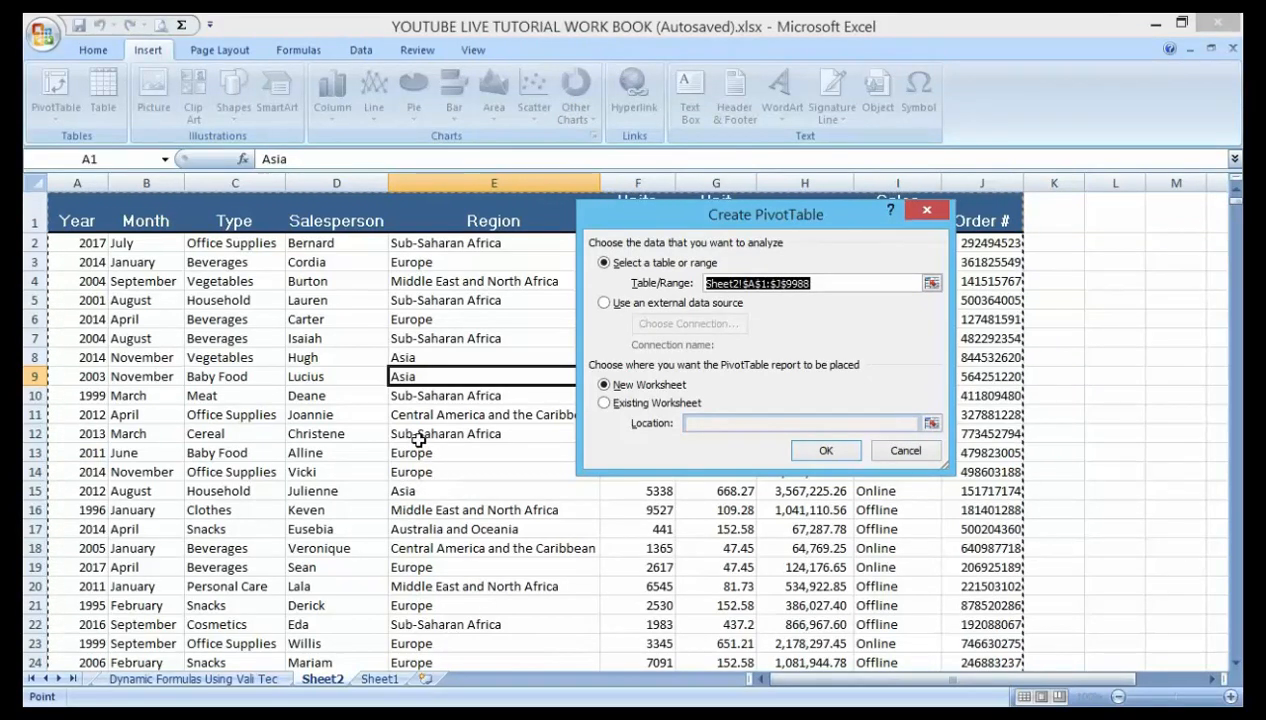
mouse_move(816, 352)
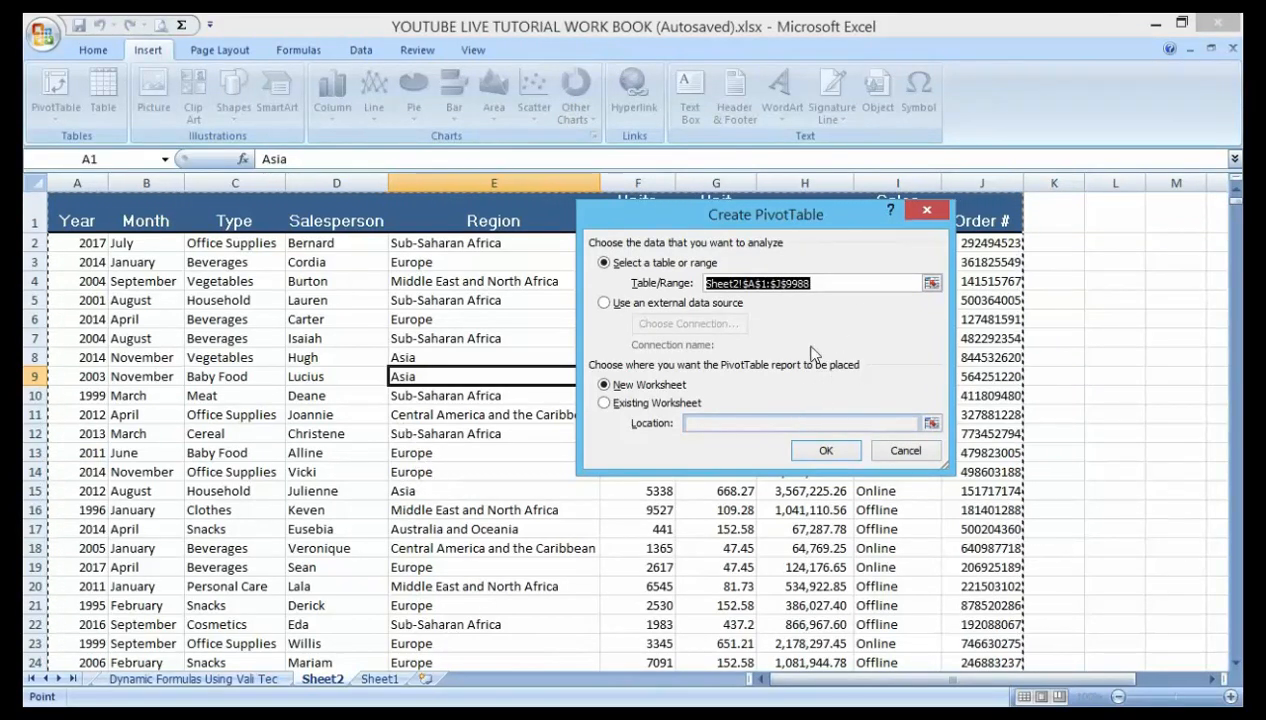
mouse_move(782, 344)
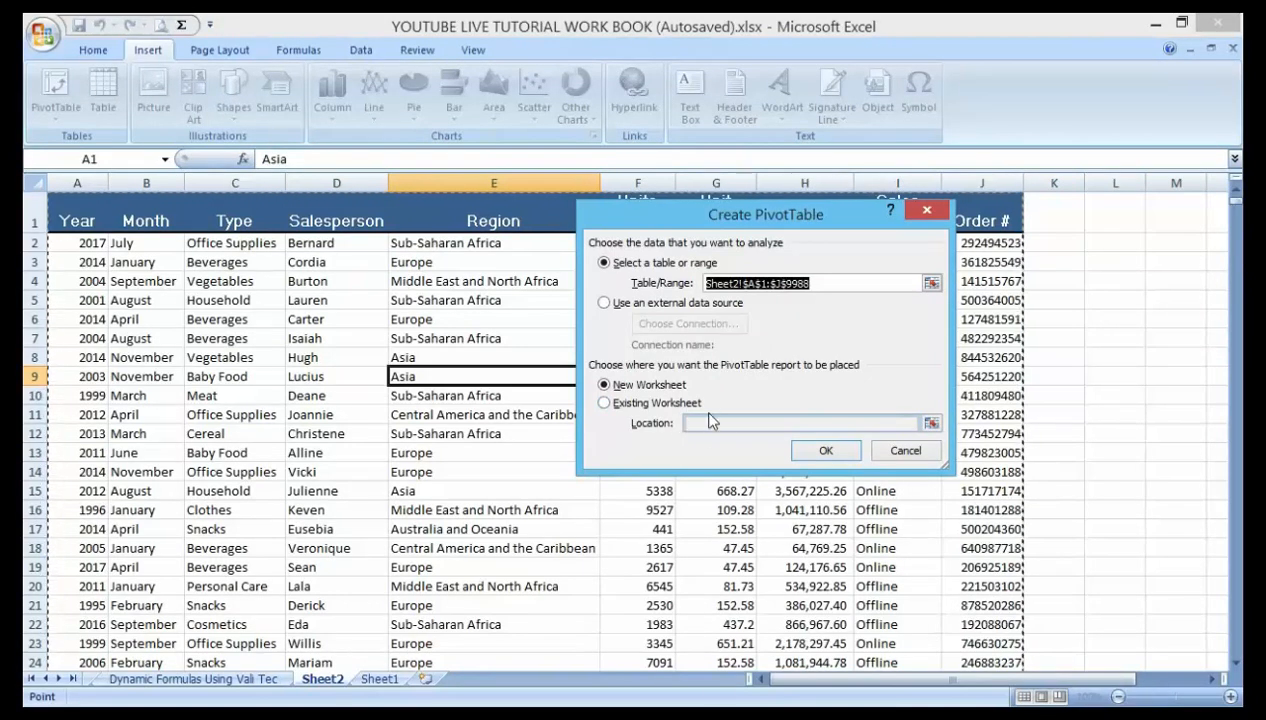
mouse_move(770, 410)
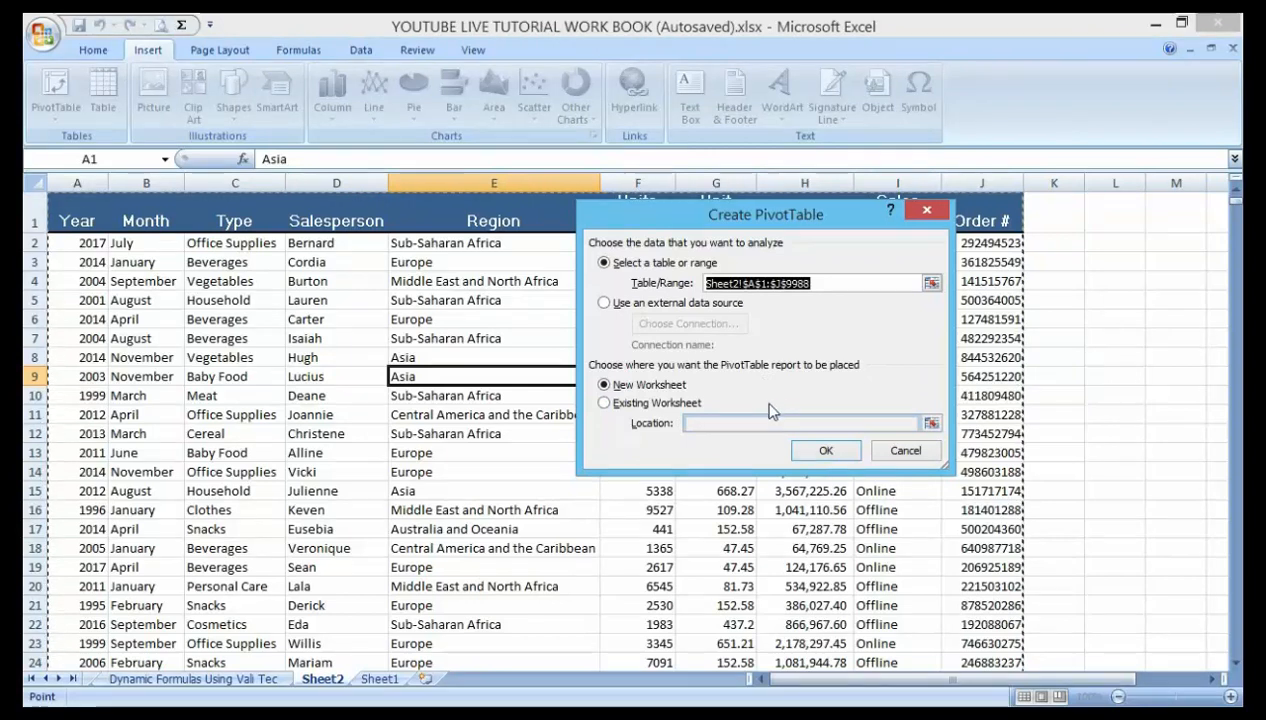
mouse_move(786, 456)
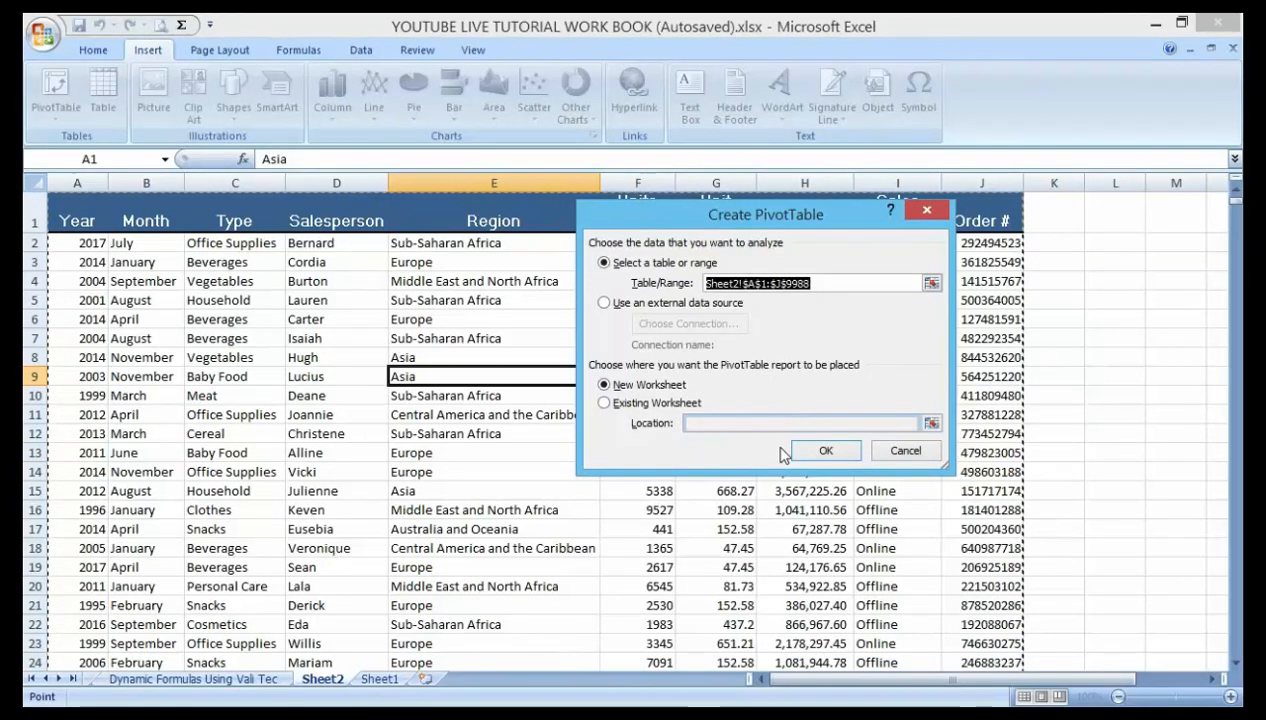
mouse_move(810, 440)
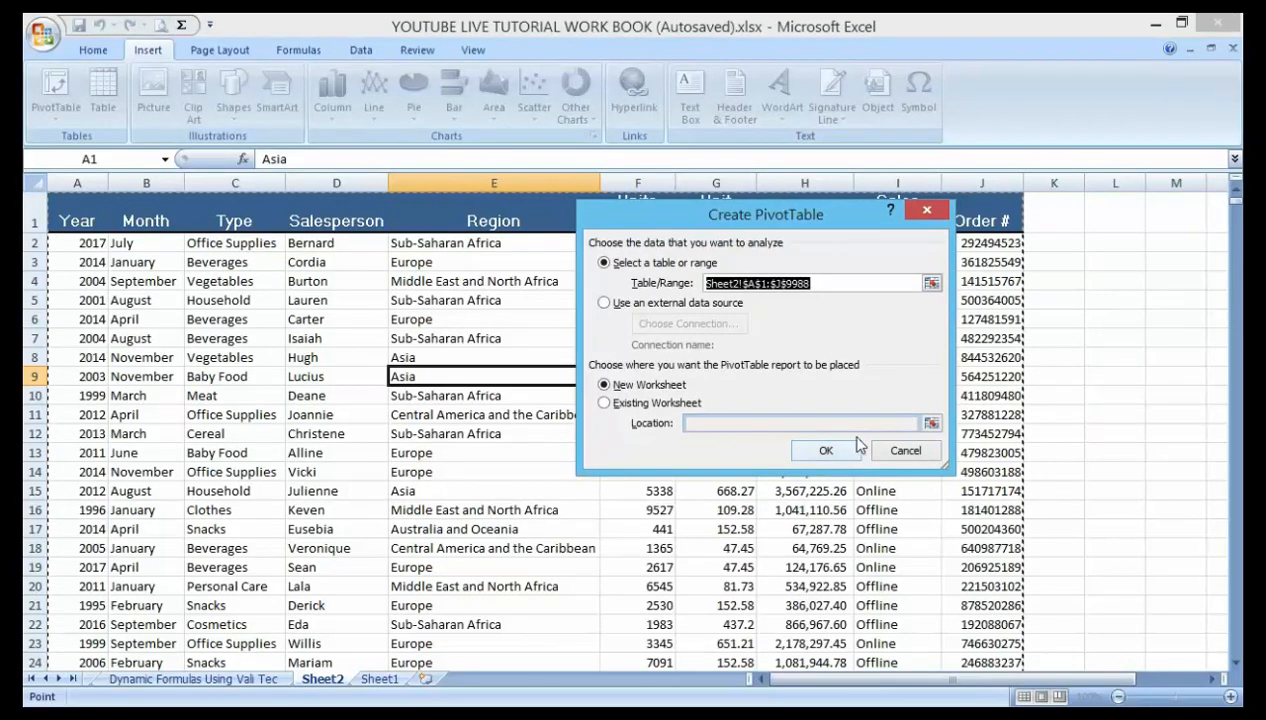
mouse_move(856, 460)
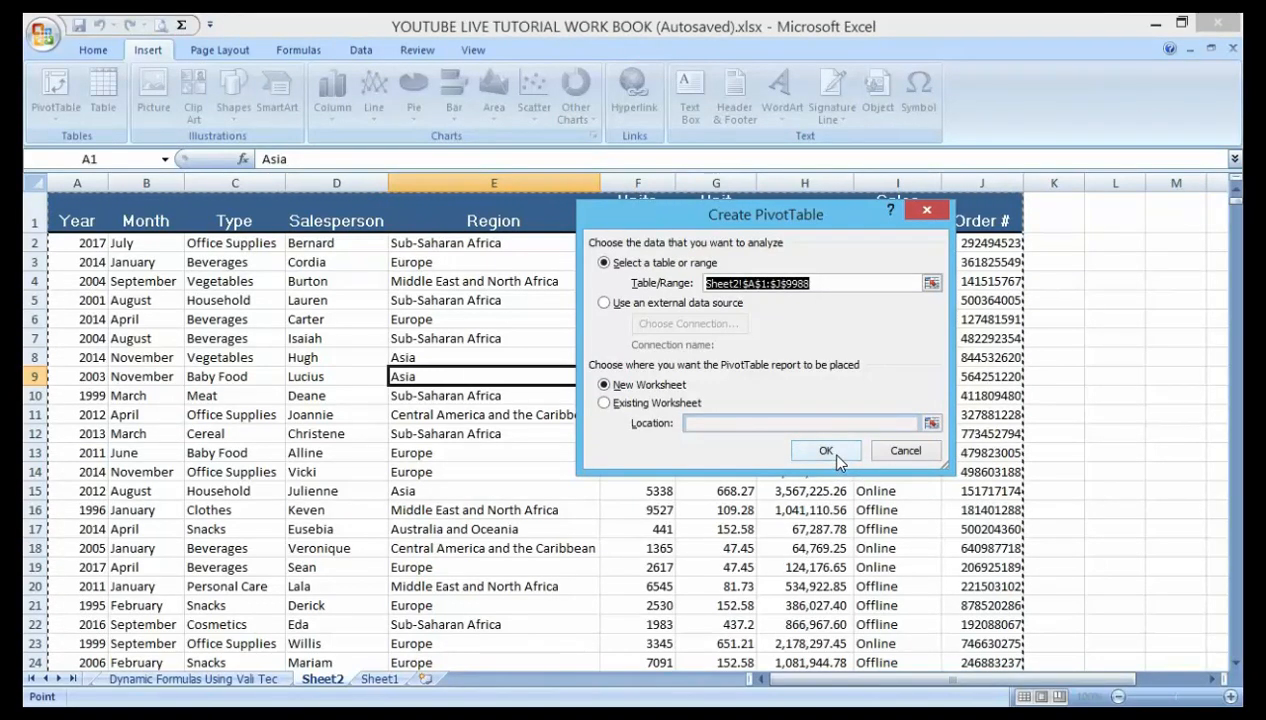
- Accept the full sales table range and place the empty PivotTable on a new worksheet
click(826, 452)
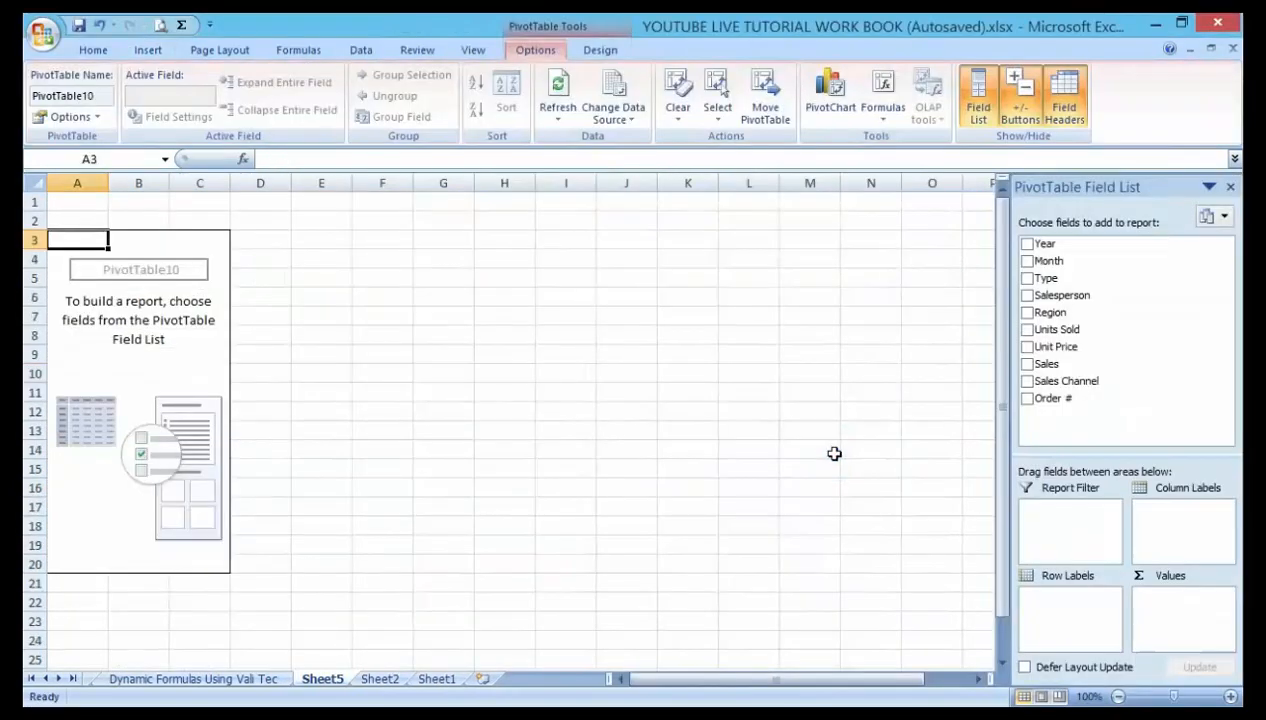
mouse_move(596, 442)
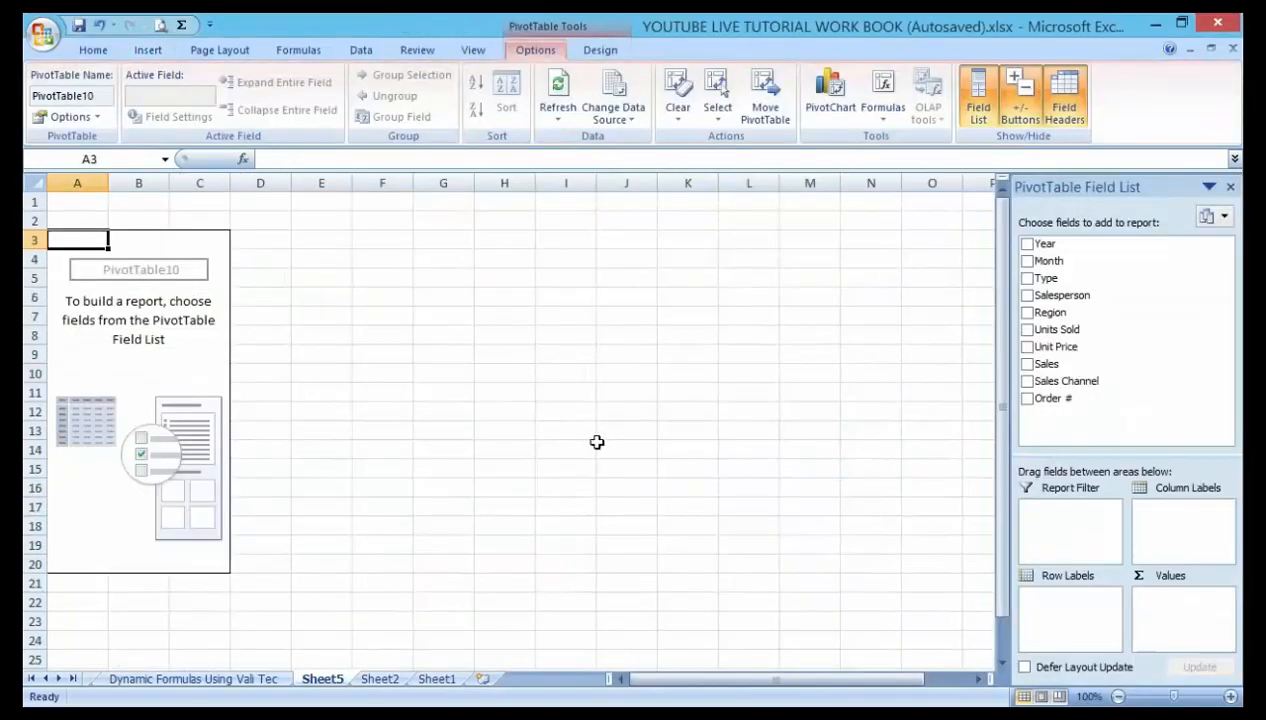
mouse_move(480, 432)
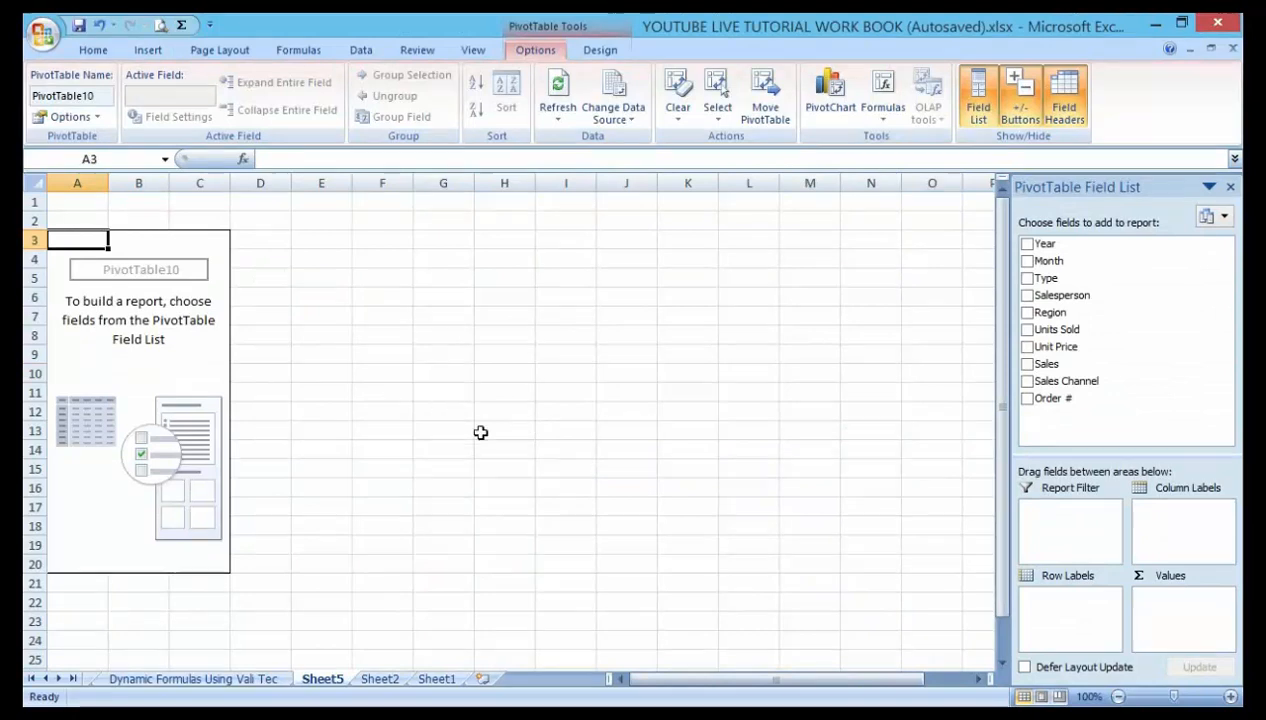
mouse_move(516, 348)
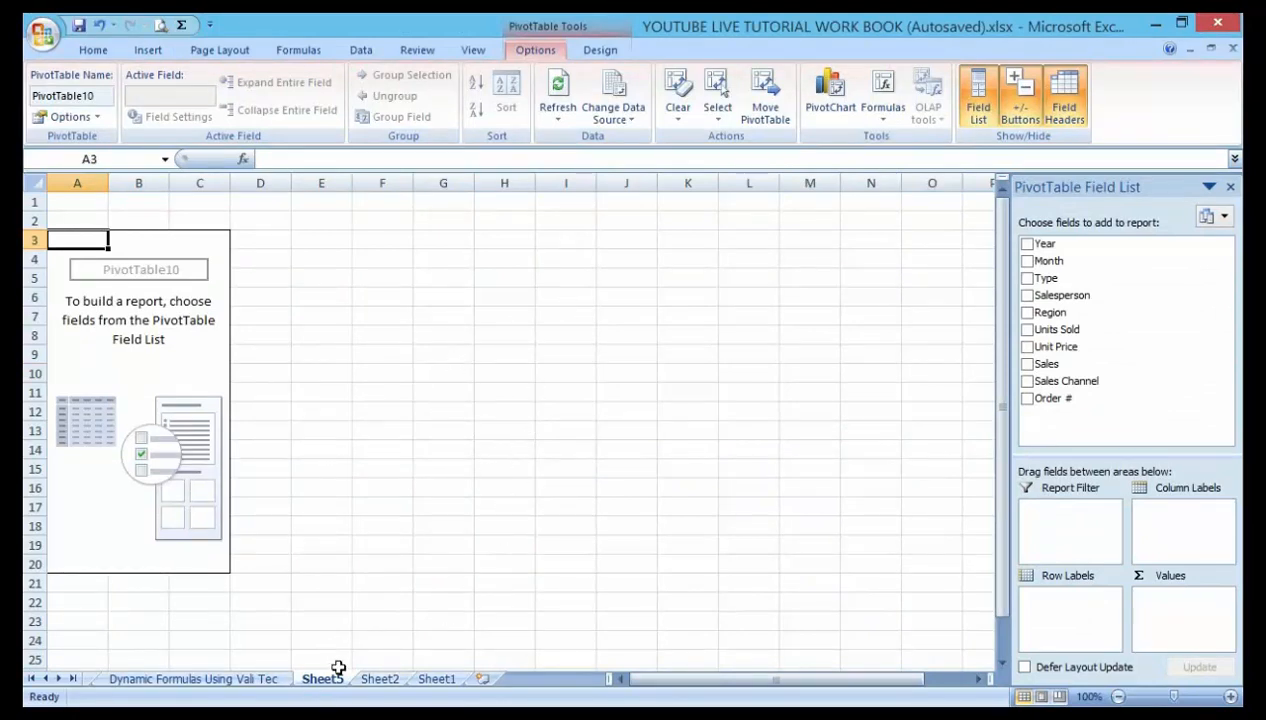
- Rename the new Sheet5 tab to 'PivotTable'
double_click(320, 678)
text(PivotTable)
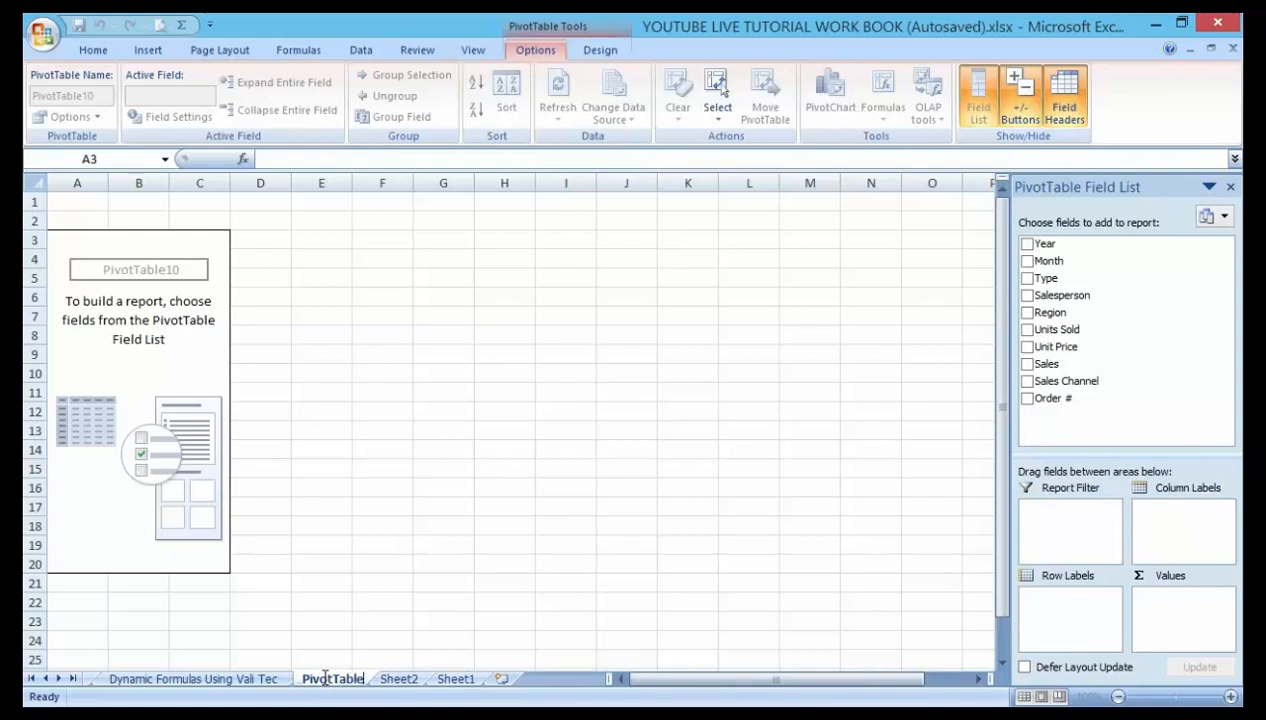
click(444, 564)
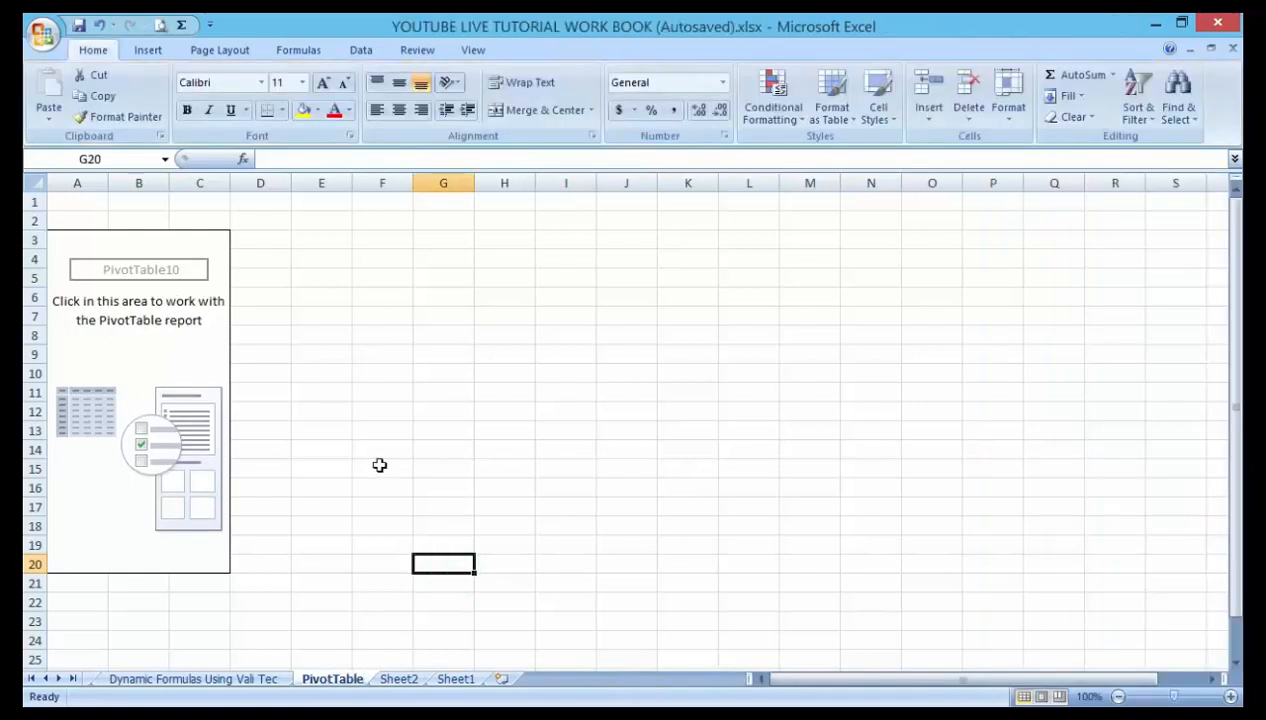
mouse_move(214, 360)
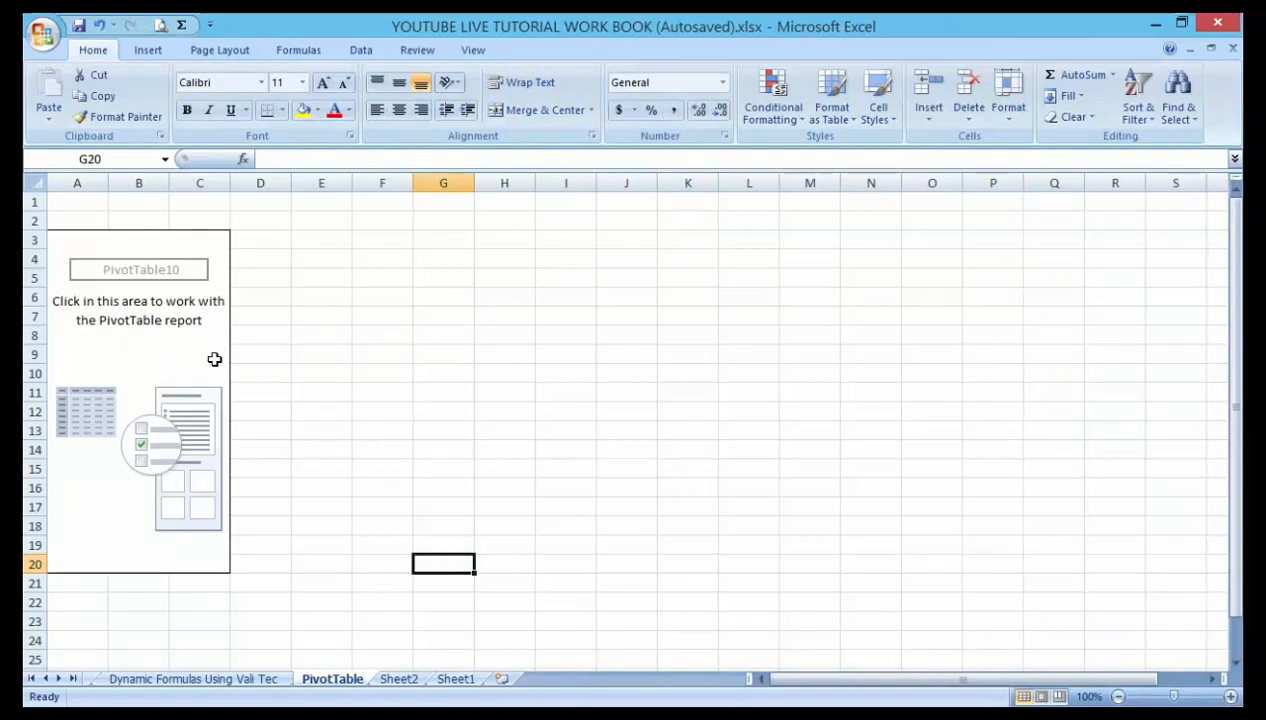
mouse_move(238, 404)
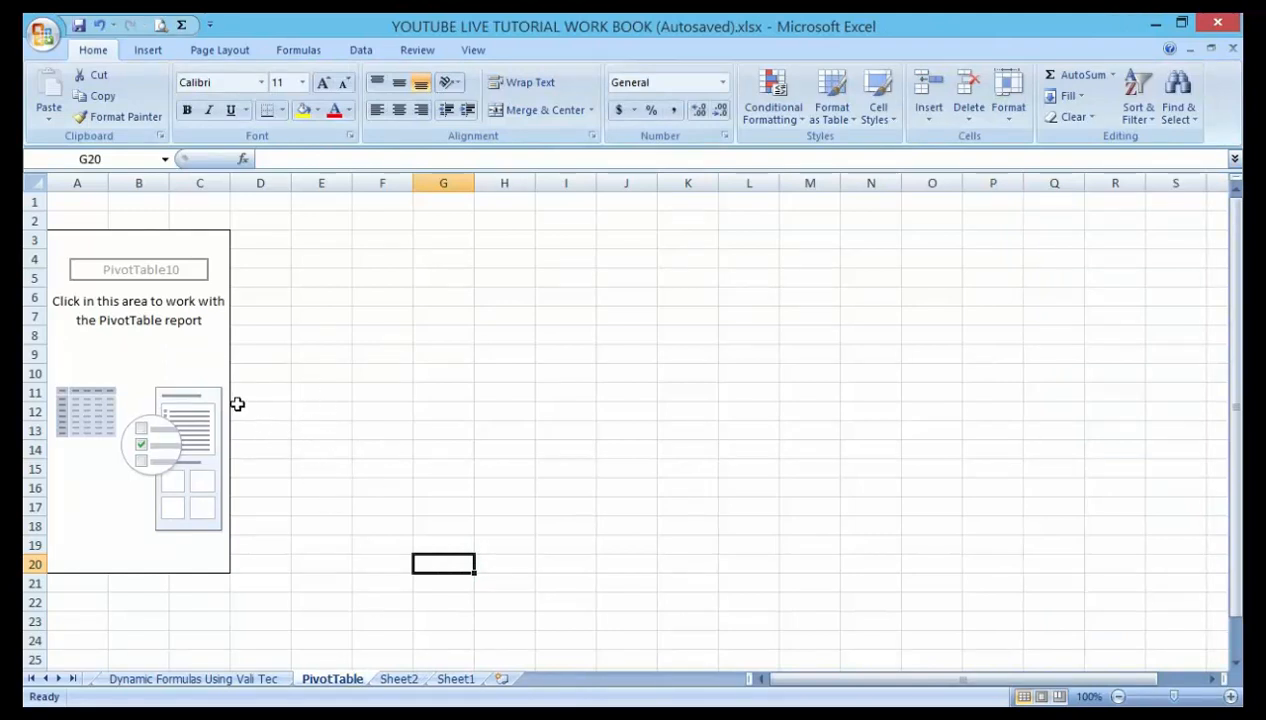
click(200, 374)
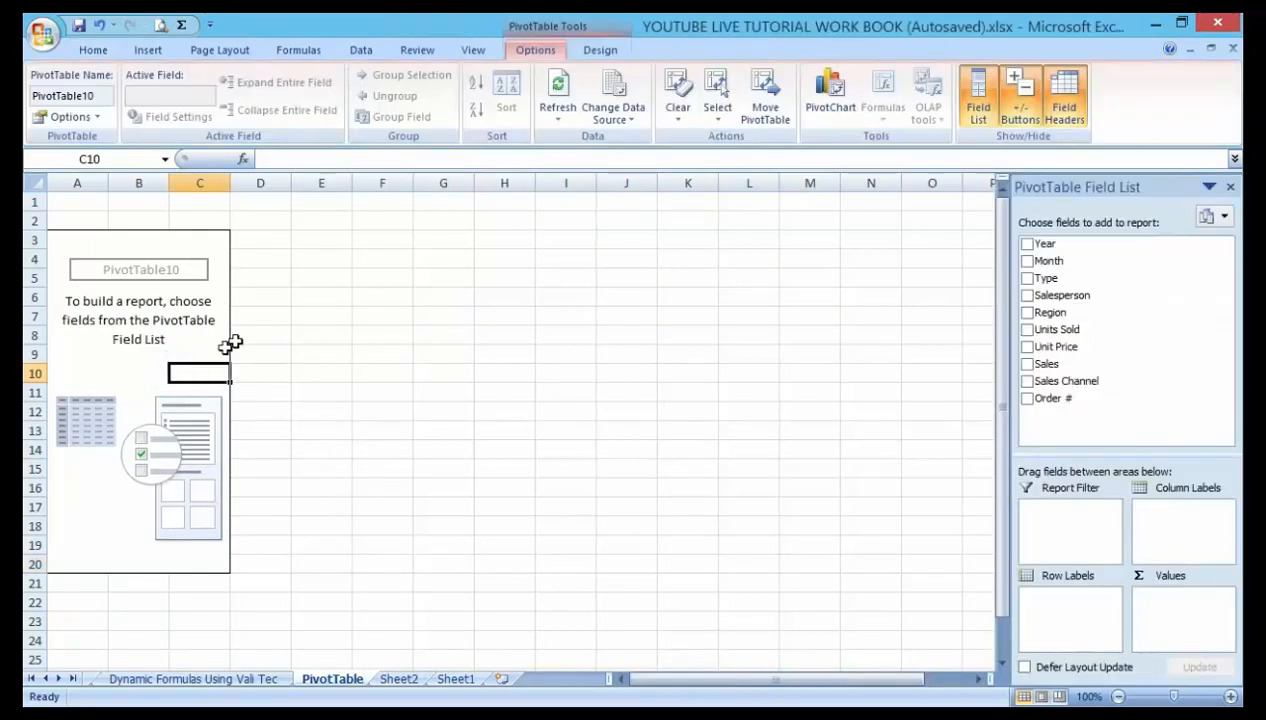
mouse_move(284, 418)
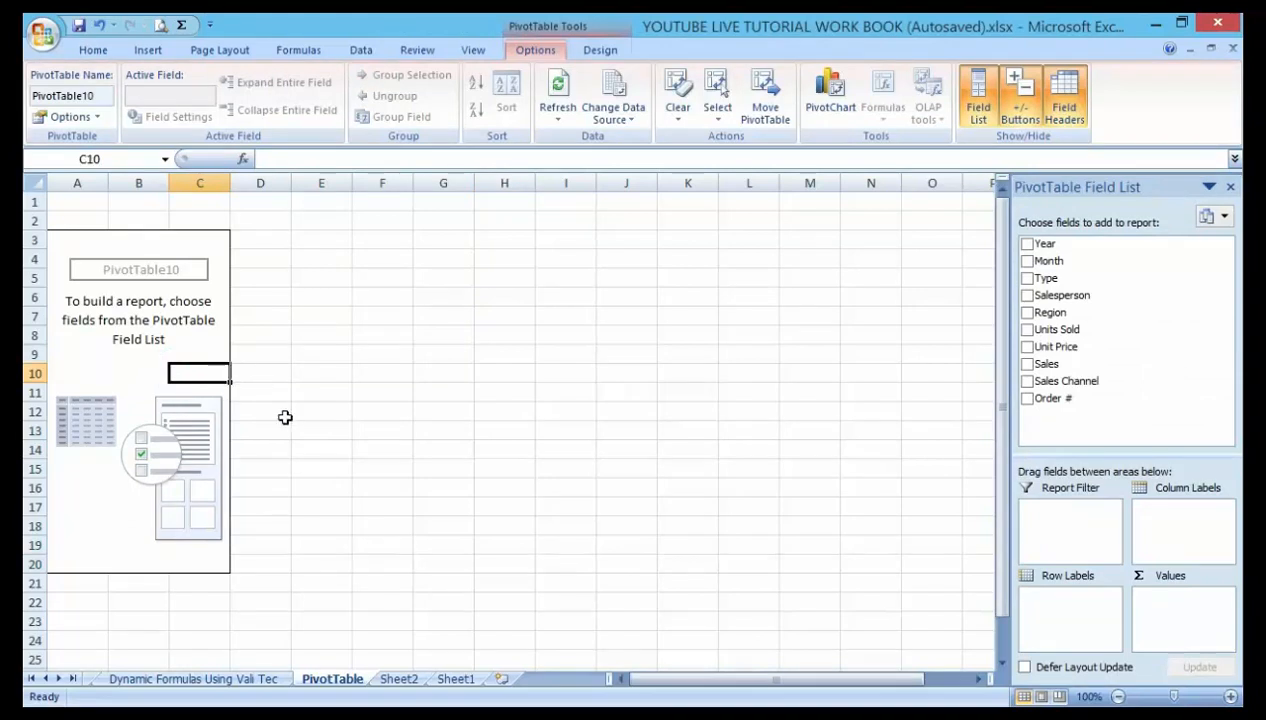
mouse_move(460, 448)
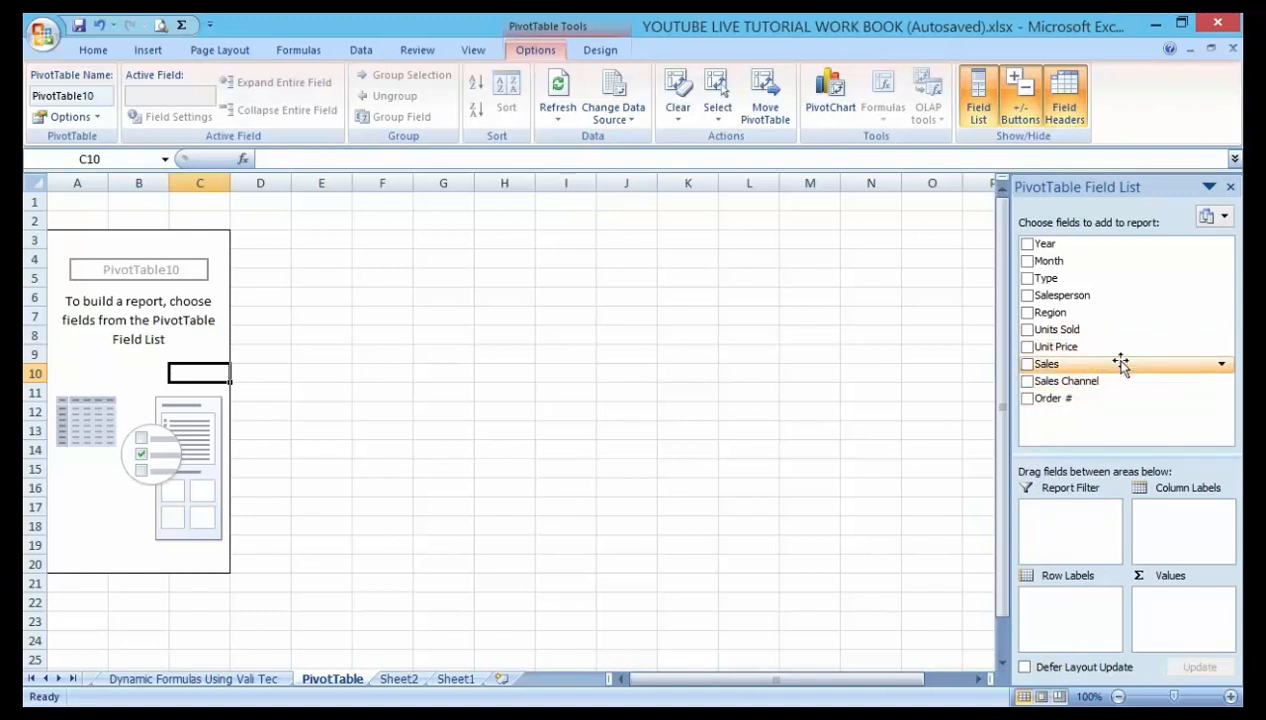
mouse_move(1184, 344)
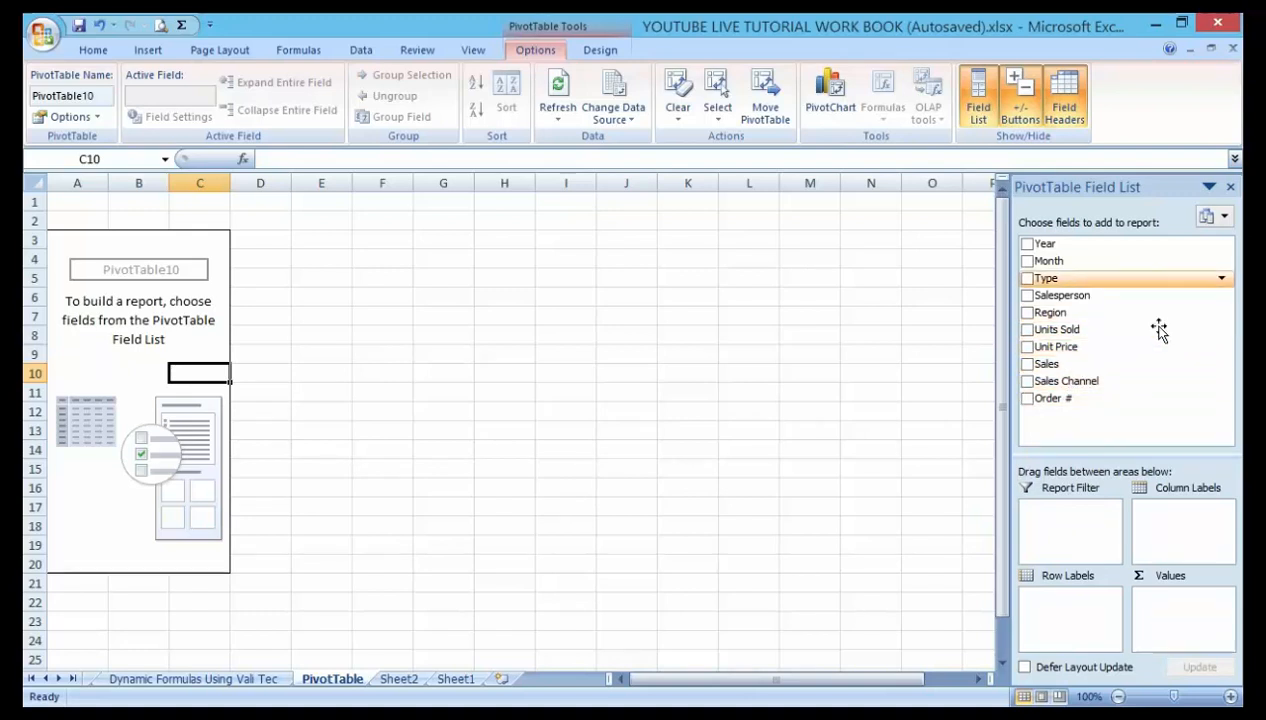
mouse_move(1160, 328)
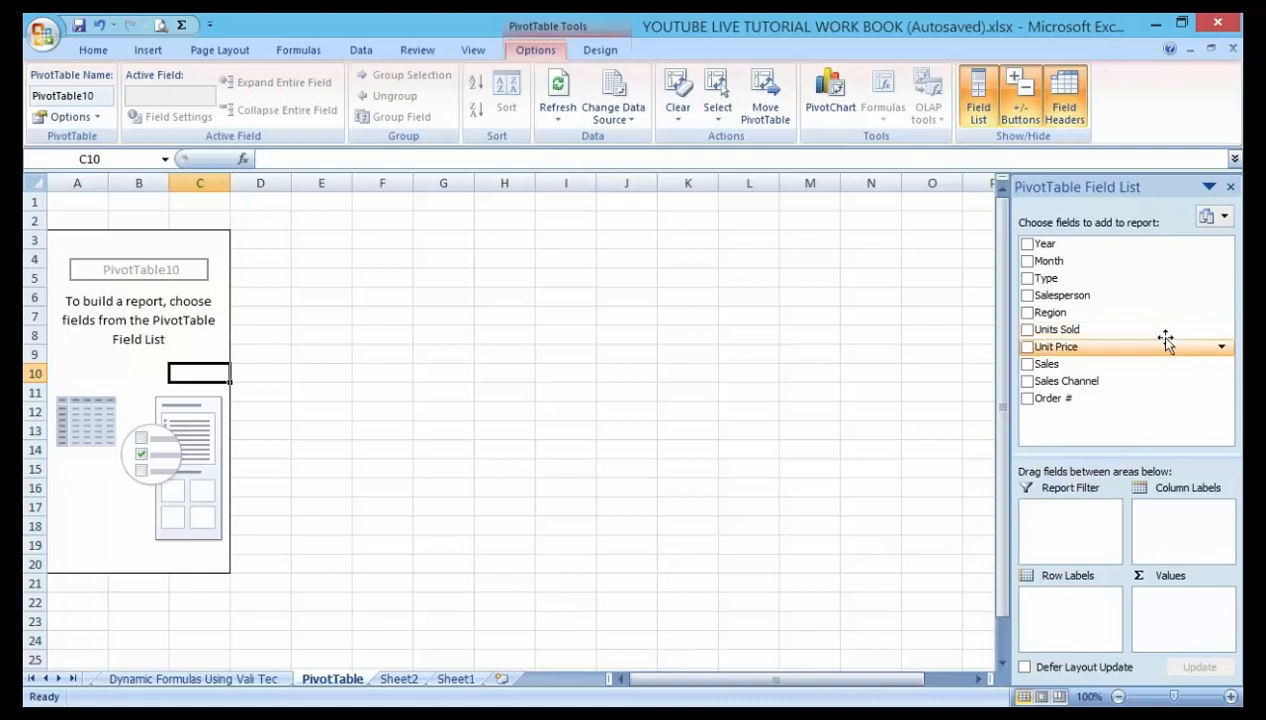
mouse_move(1128, 352)
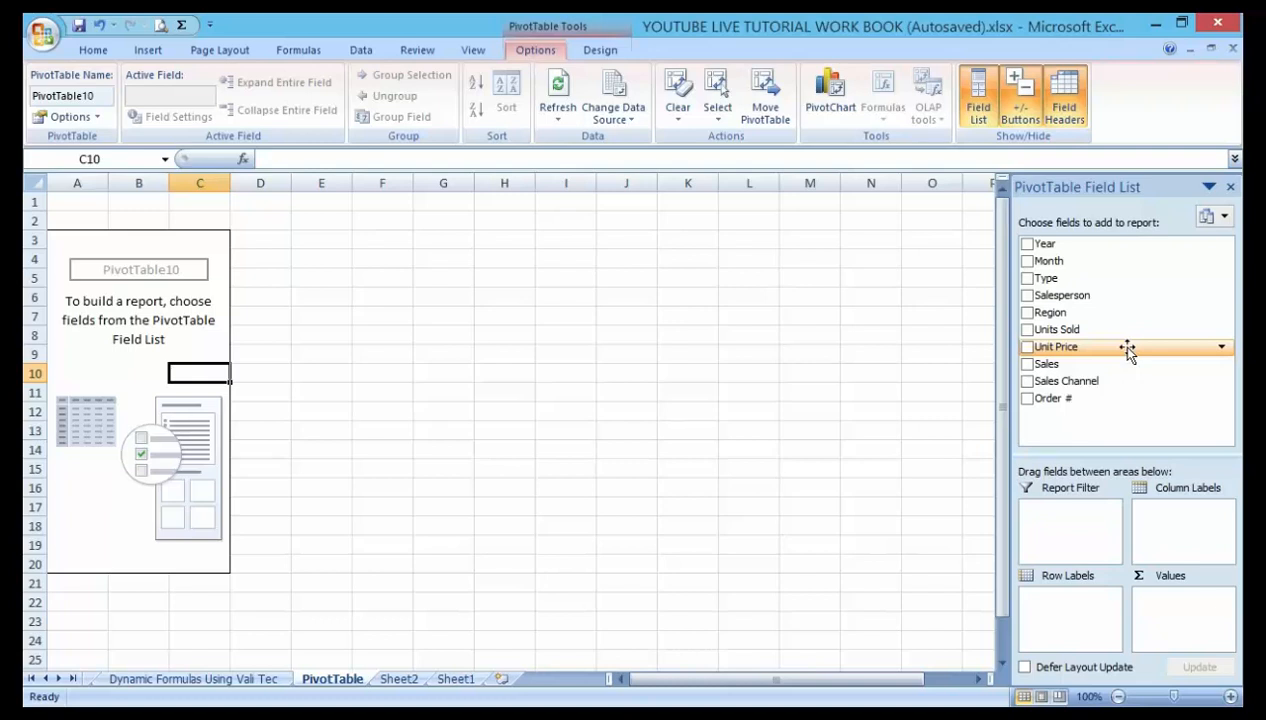
mouse_move(1090, 364)
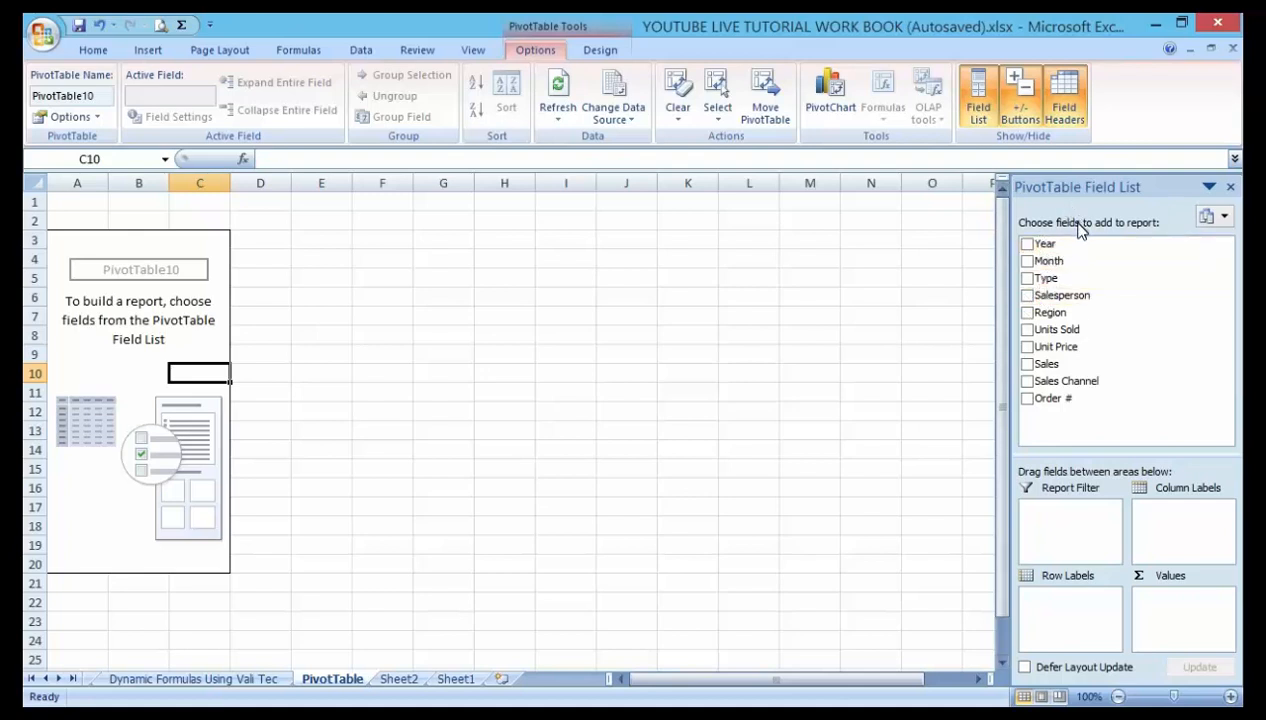
mouse_move(1088, 260)
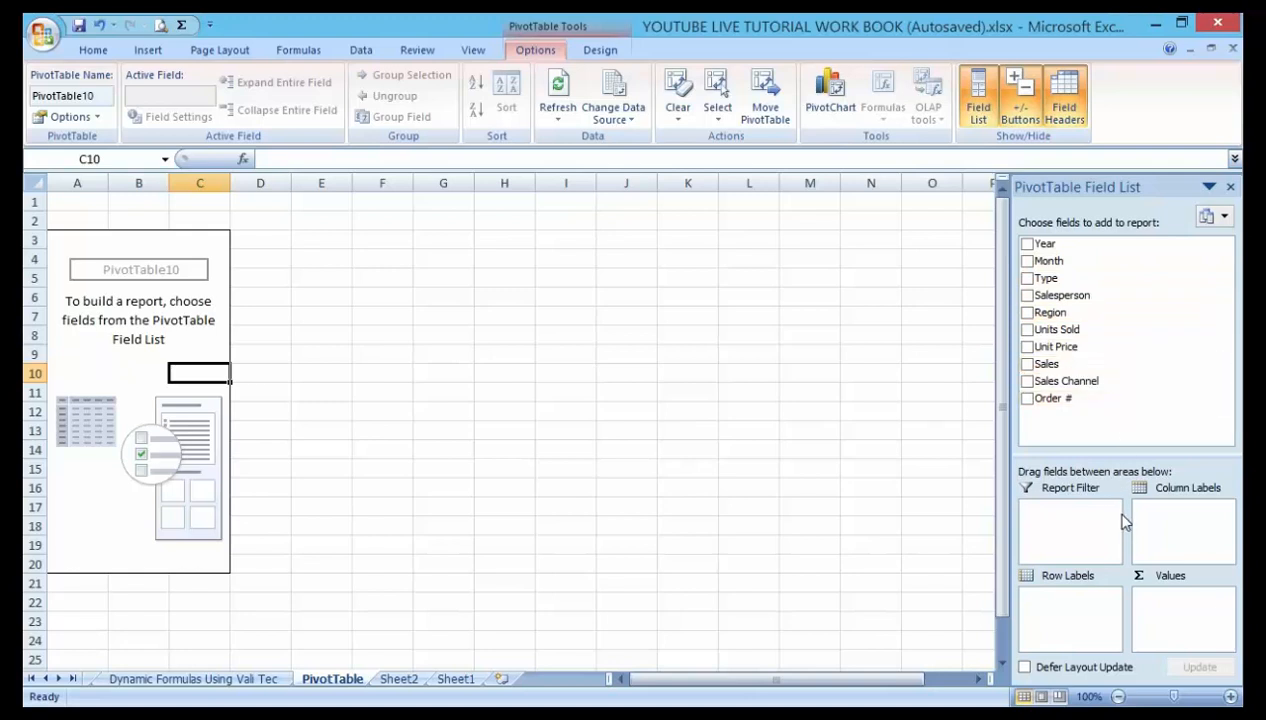
mouse_move(1088, 610)
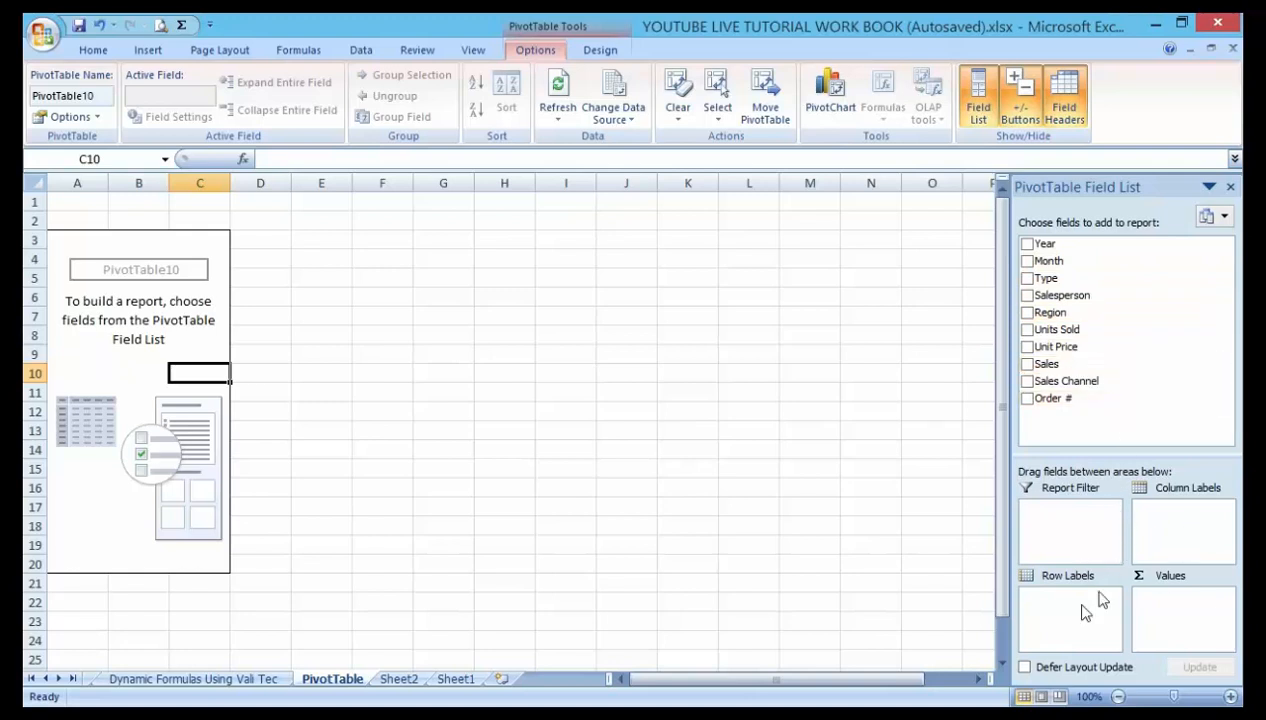
mouse_move(1064, 524)
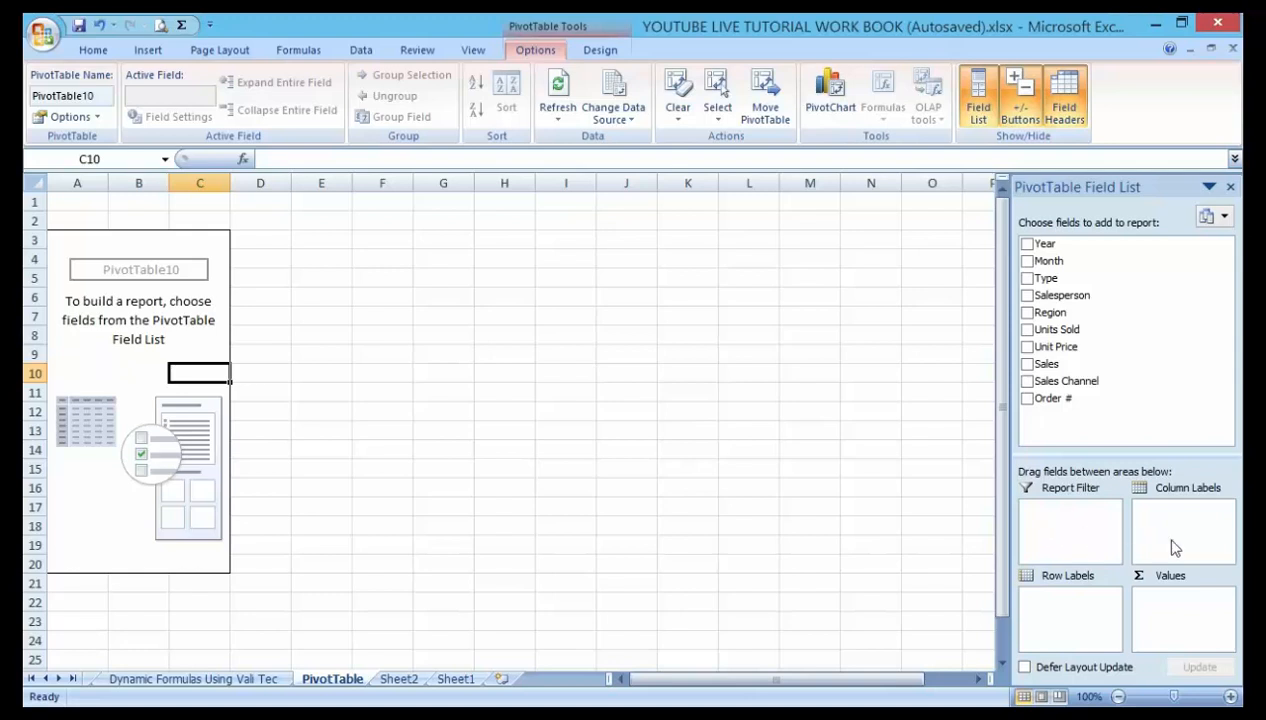
mouse_move(1192, 610)
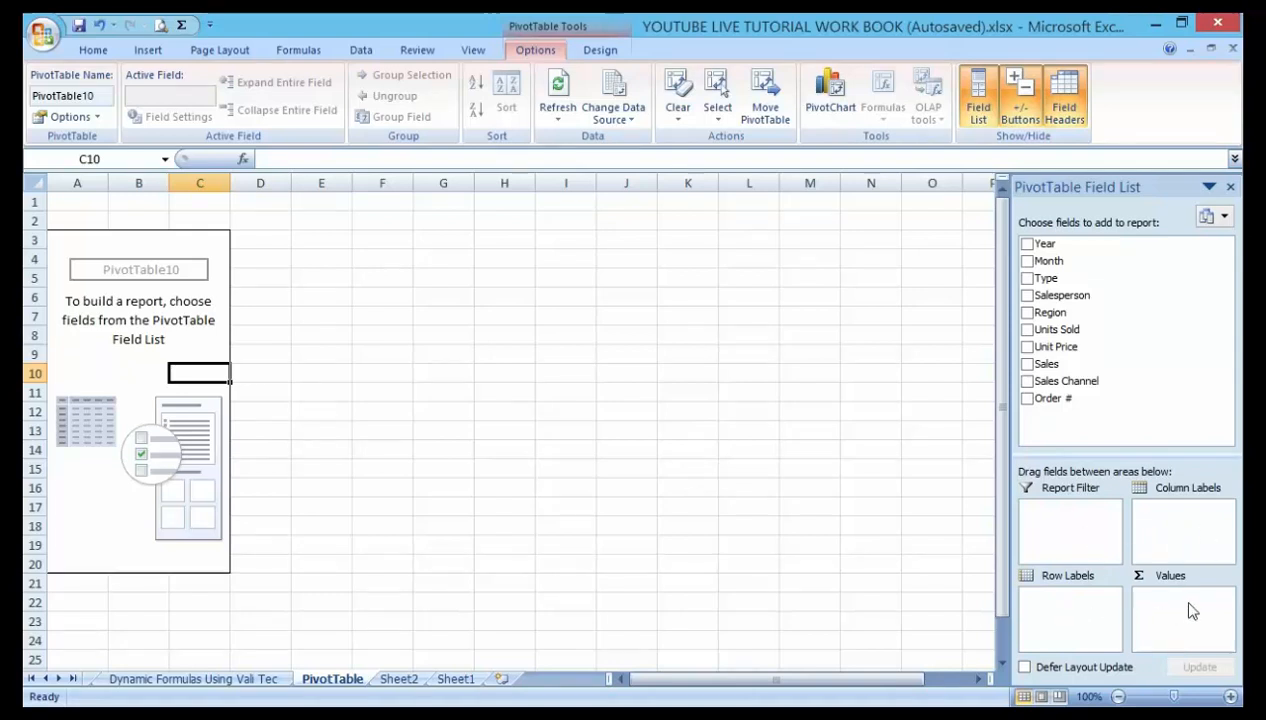
mouse_move(1148, 530)
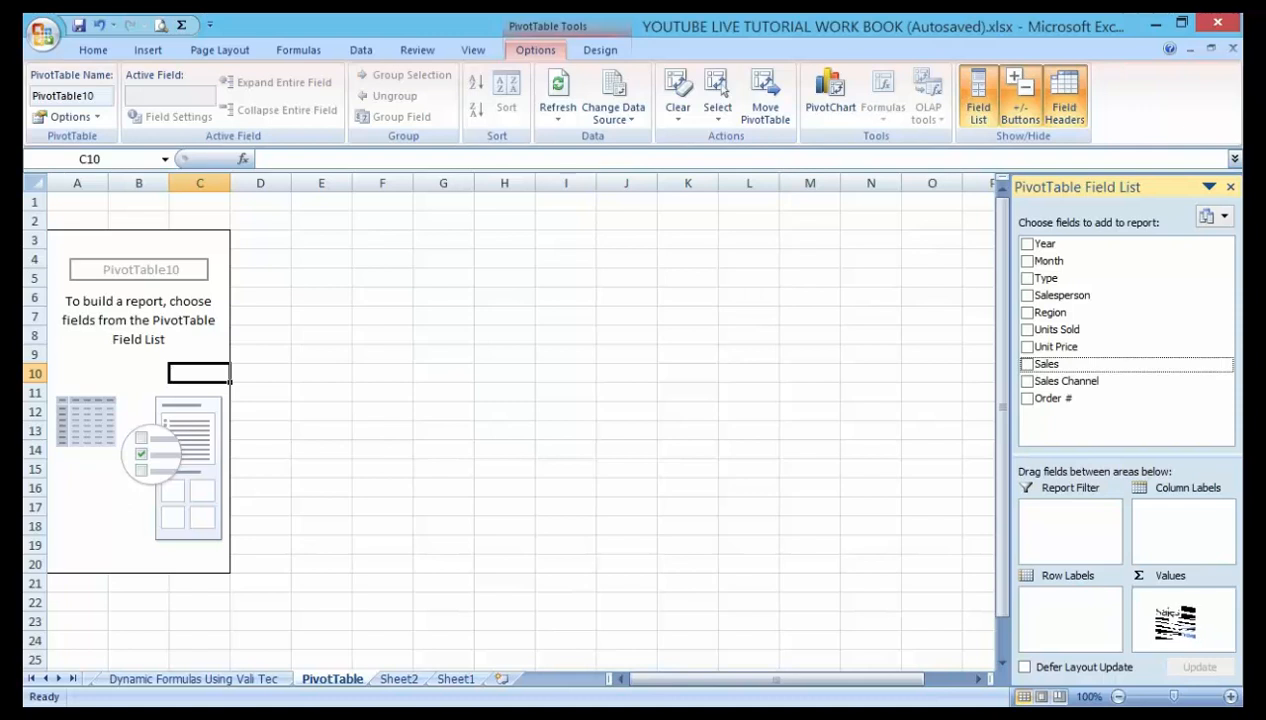
- Sum Sales in the PivotTable with Month (January–December) as the row labels
click(1026, 364)
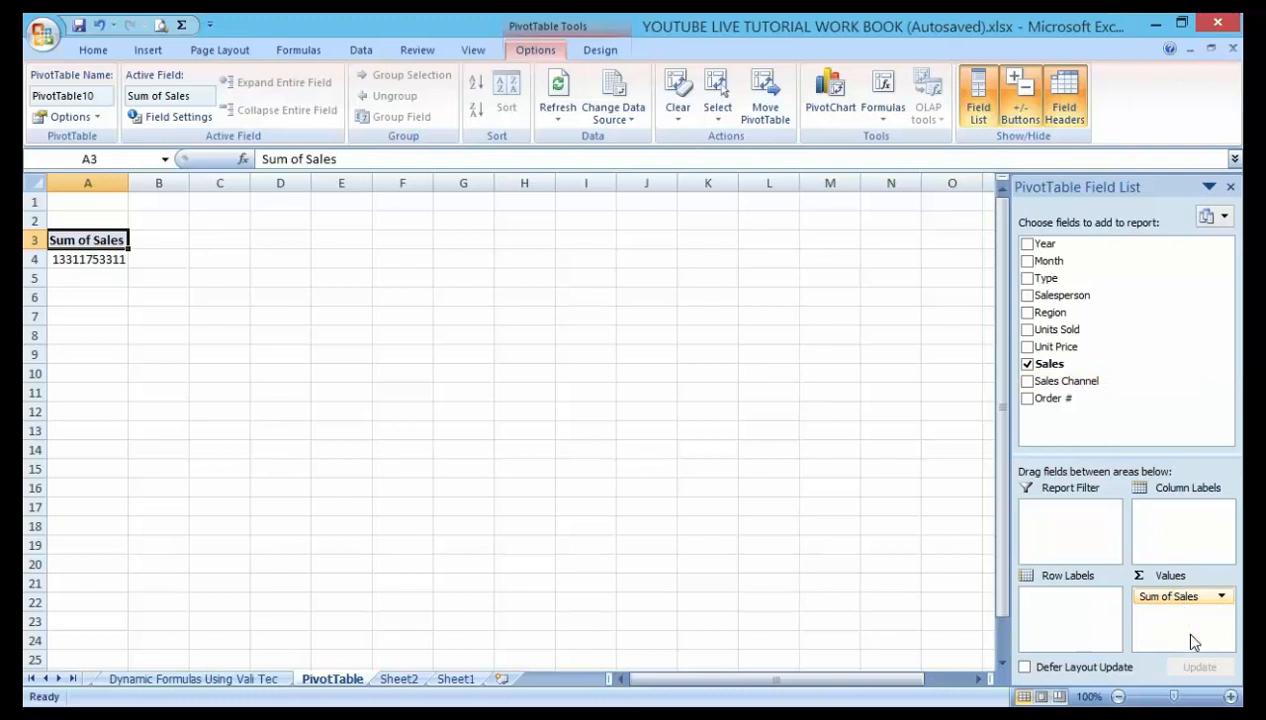
mouse_move(1148, 488)
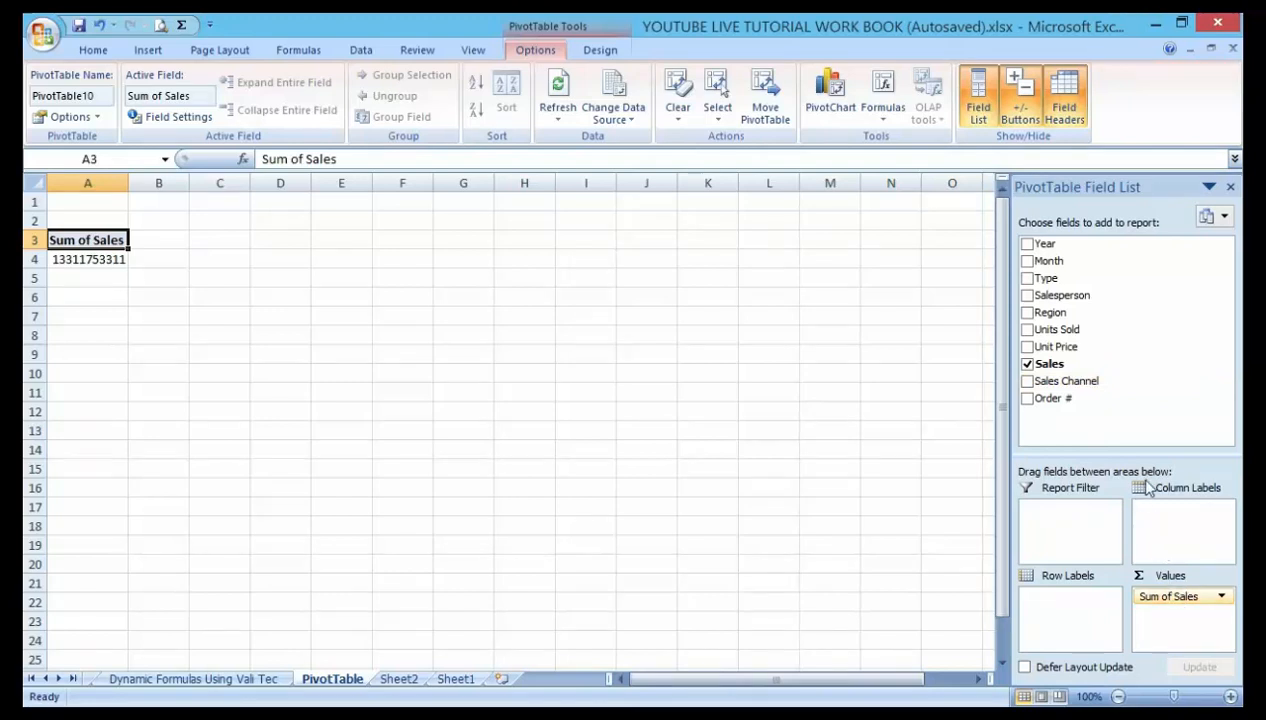
mouse_move(1124, 556)
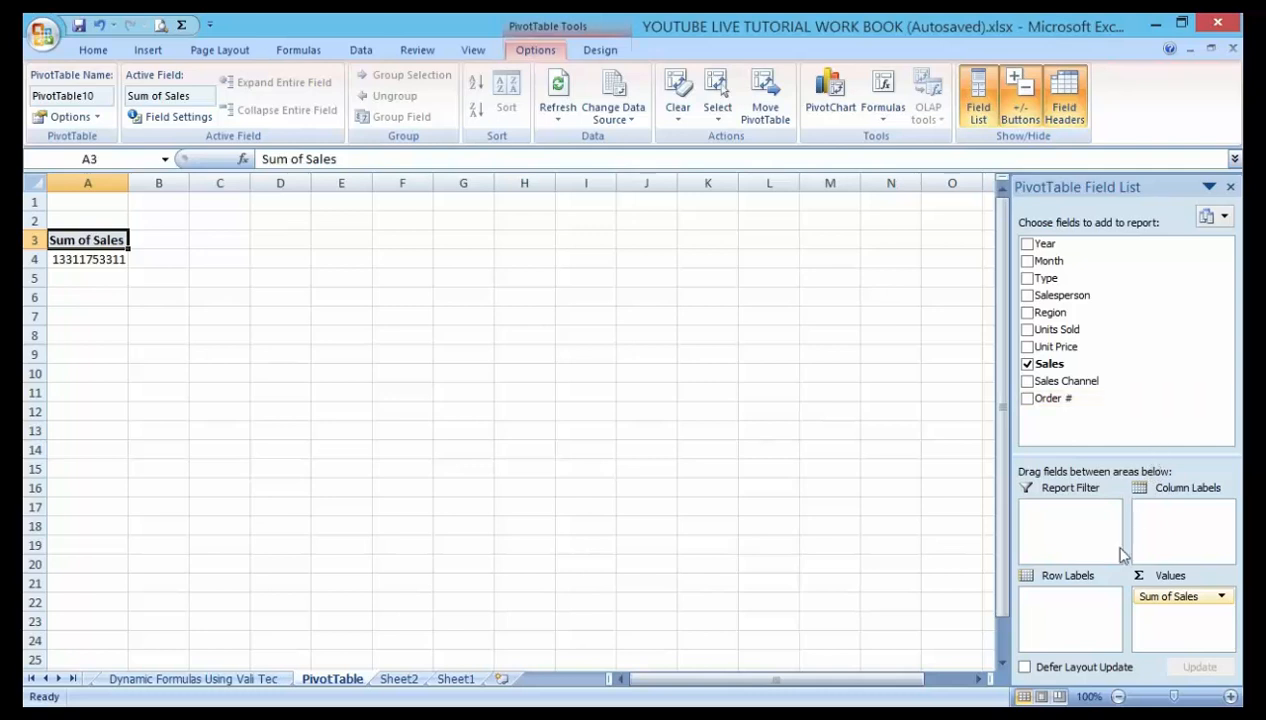
mouse_move(1048, 260)
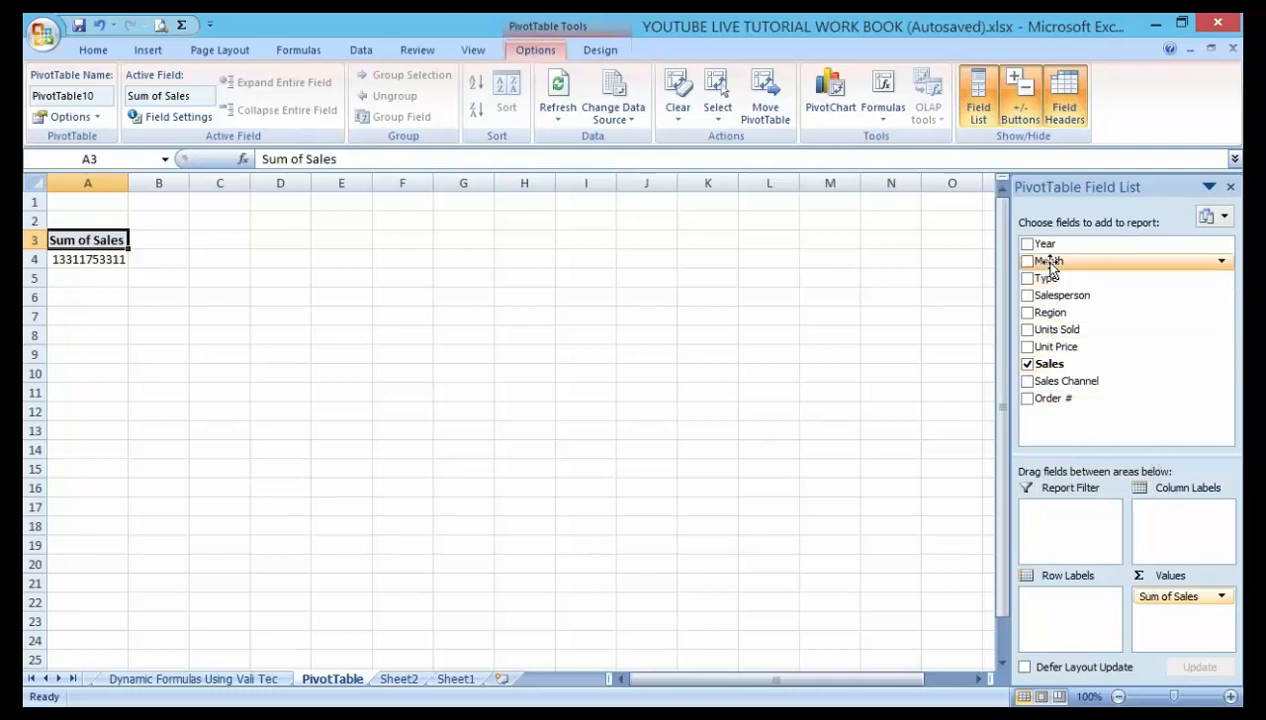
drag(1050, 260, 1064, 576)
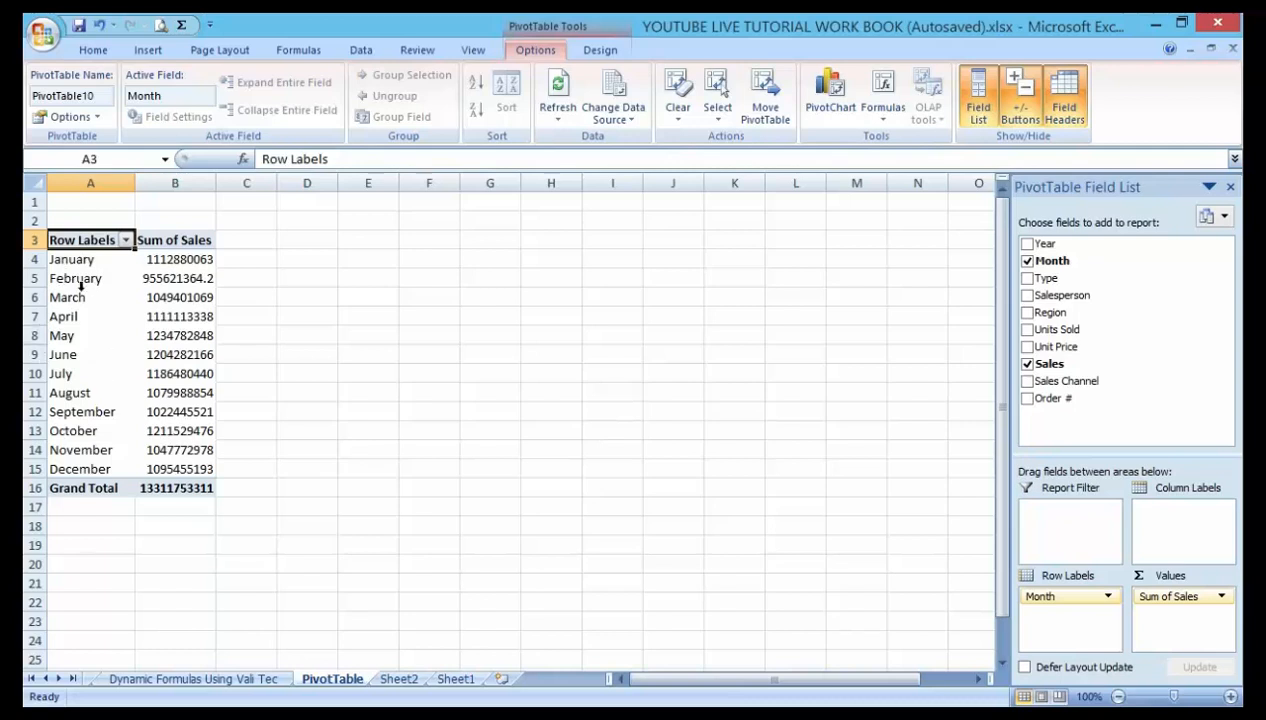
mouse_move(162, 290)
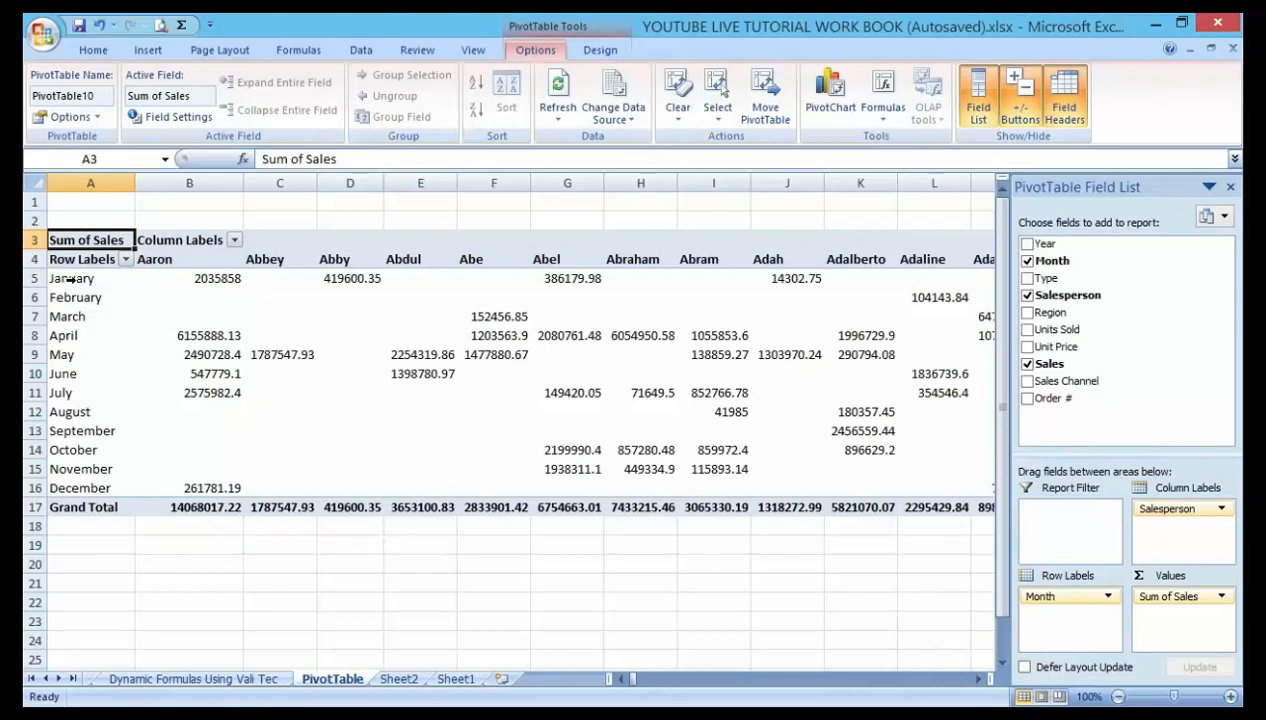
mouse_move(156, 260)
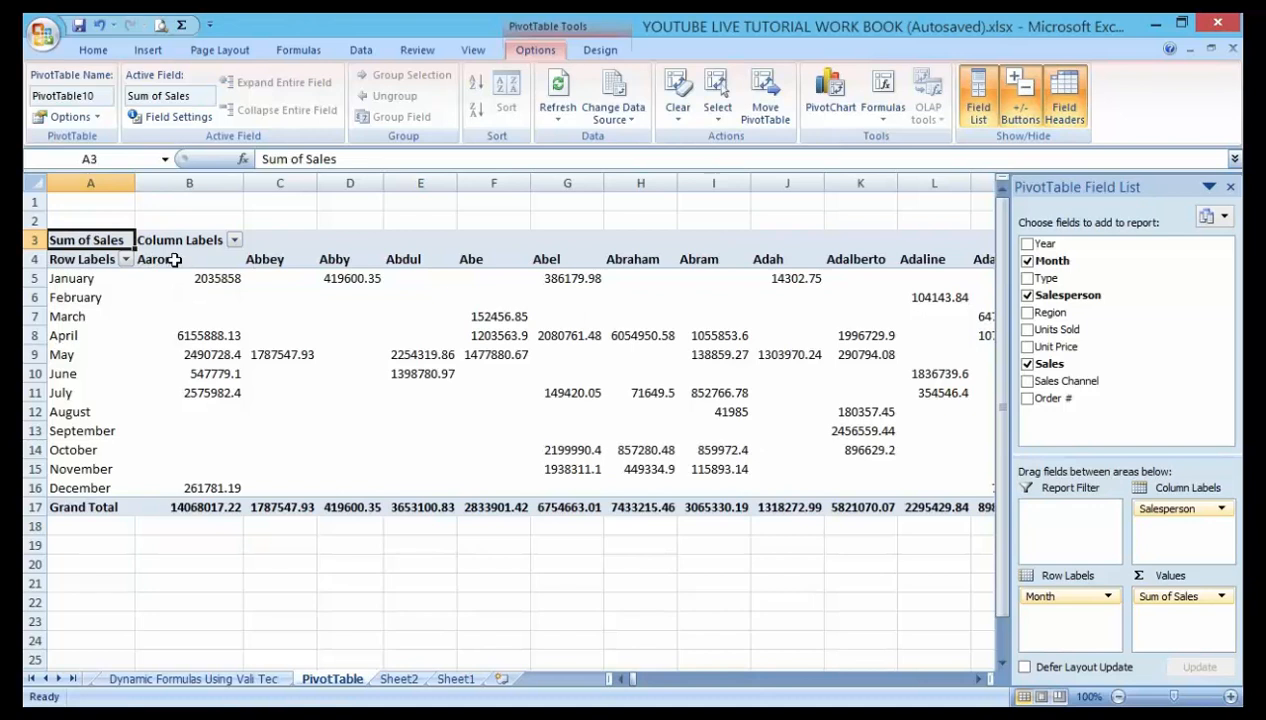
mouse_move(156, 260)
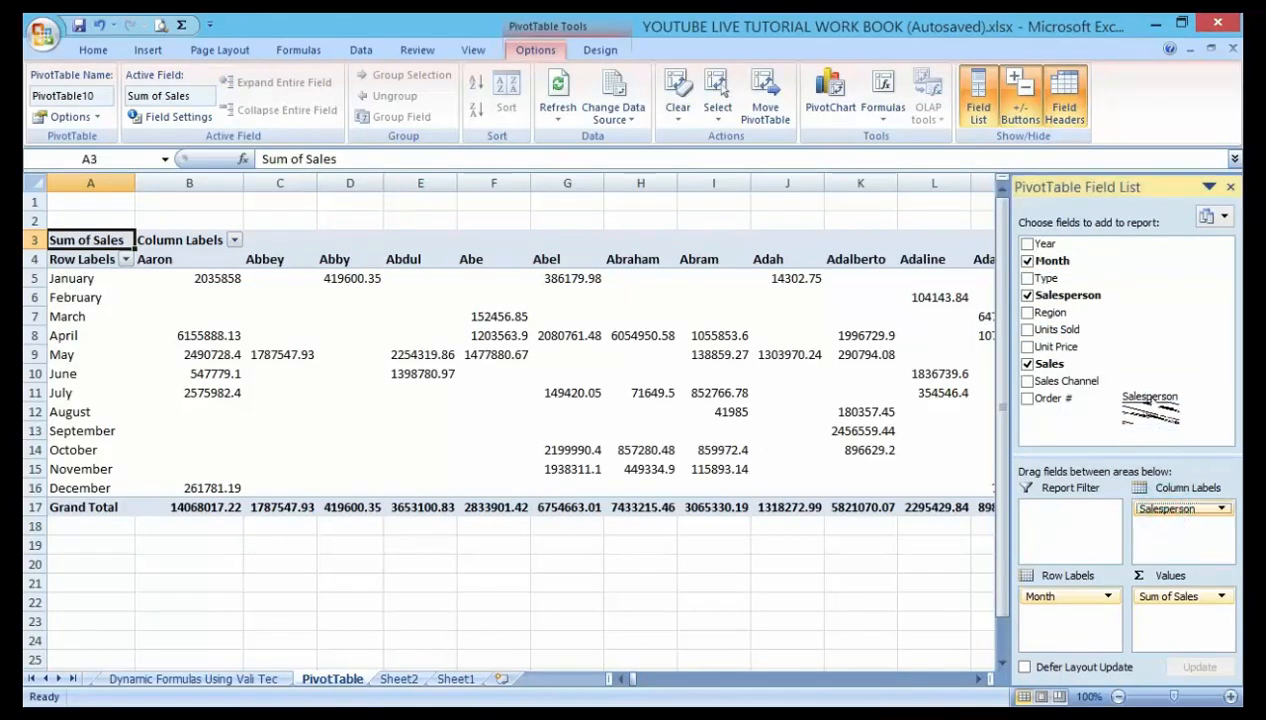
- Move Month across the columns and put Salesperson down the rows
click(1026, 296)
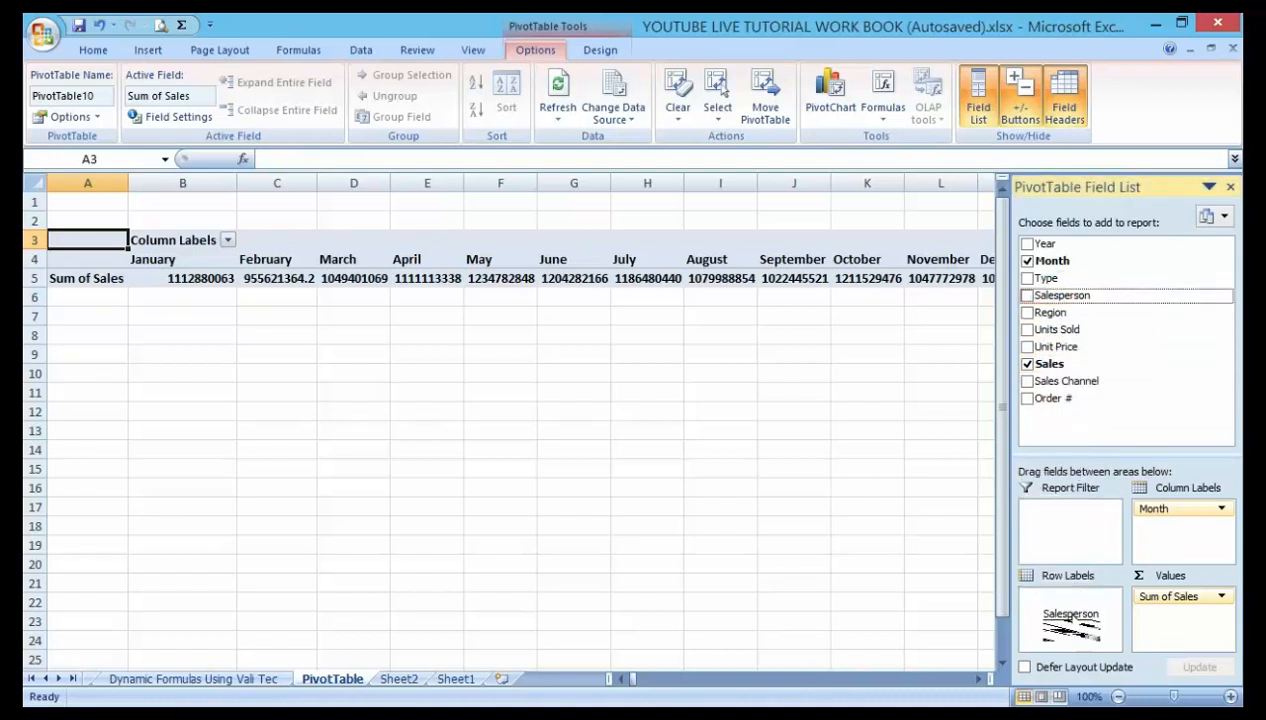
click(1026, 296)
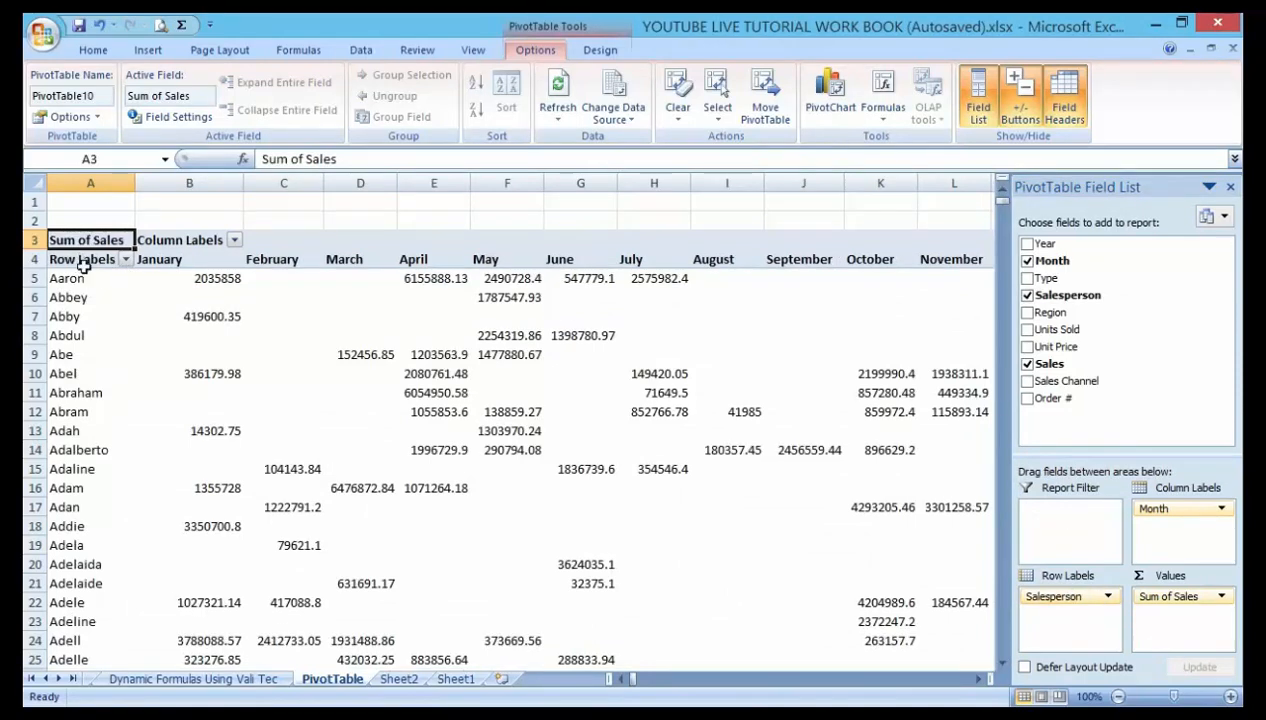
mouse_move(92, 400)
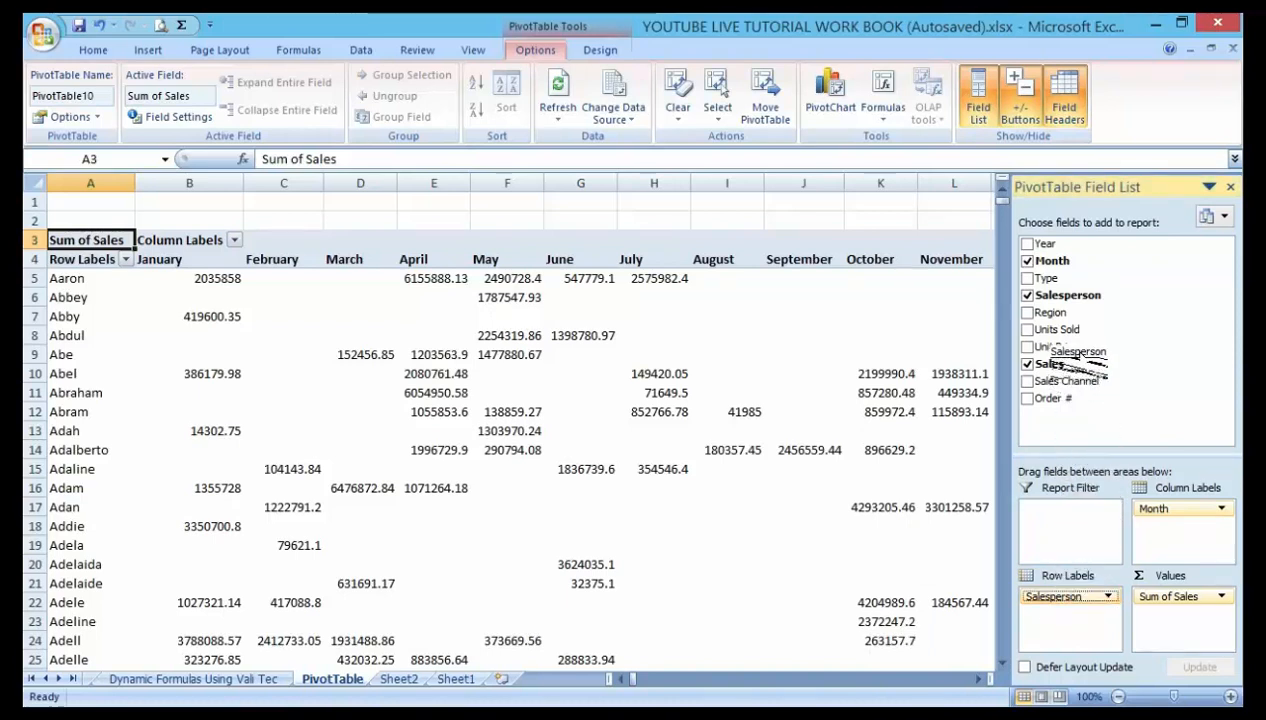
- Drop Salesperson from the rows and use product Type as the row labels instead
click(1028, 296)
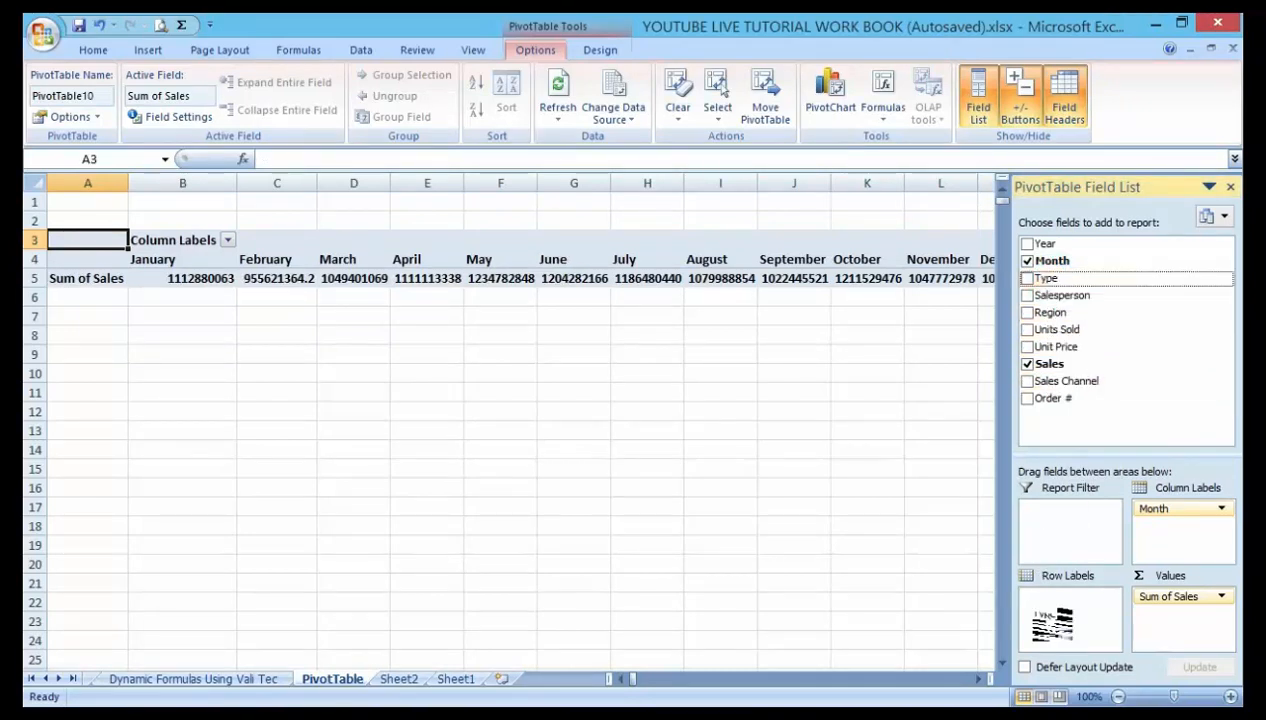
click(1028, 278)
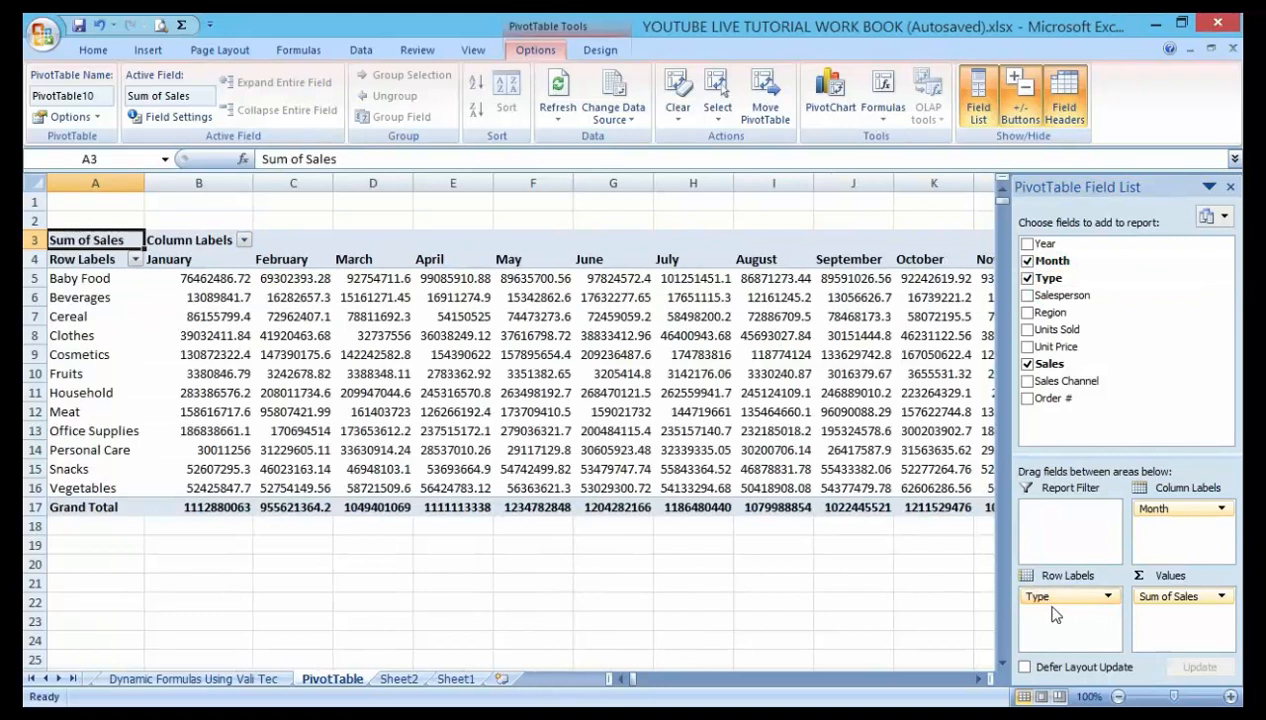
mouse_move(70, 268)
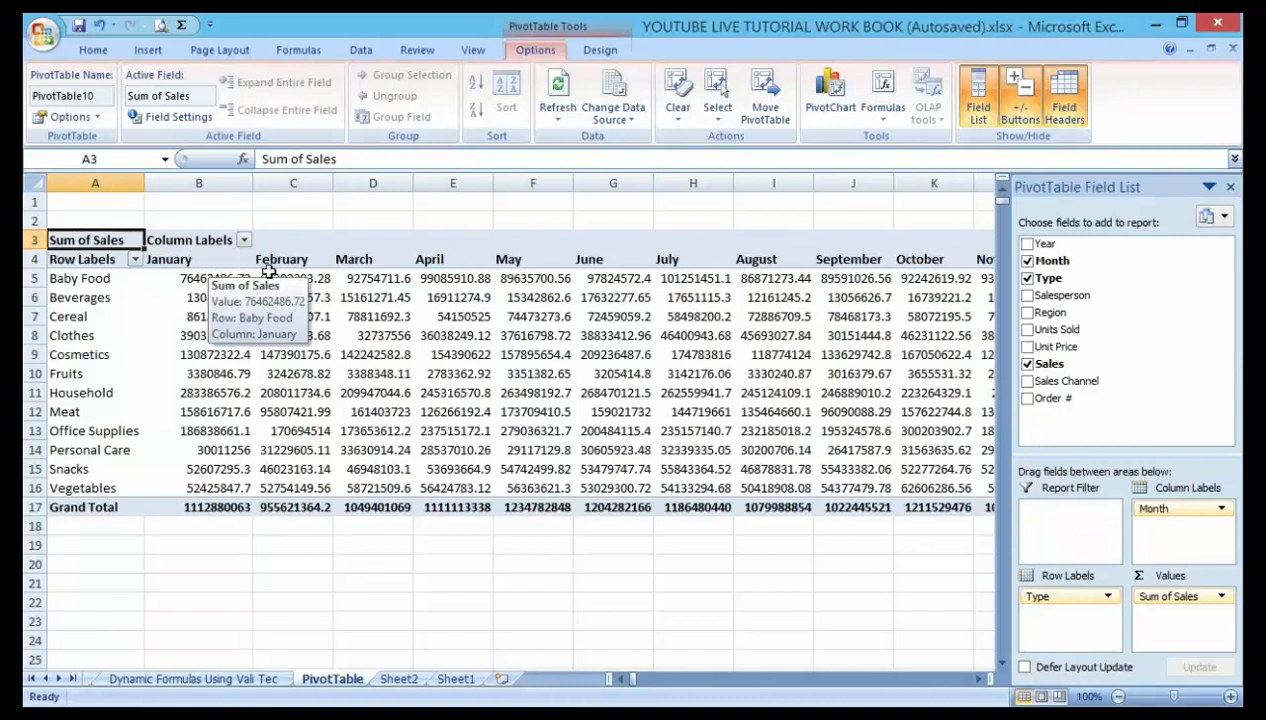
mouse_move(472, 278)
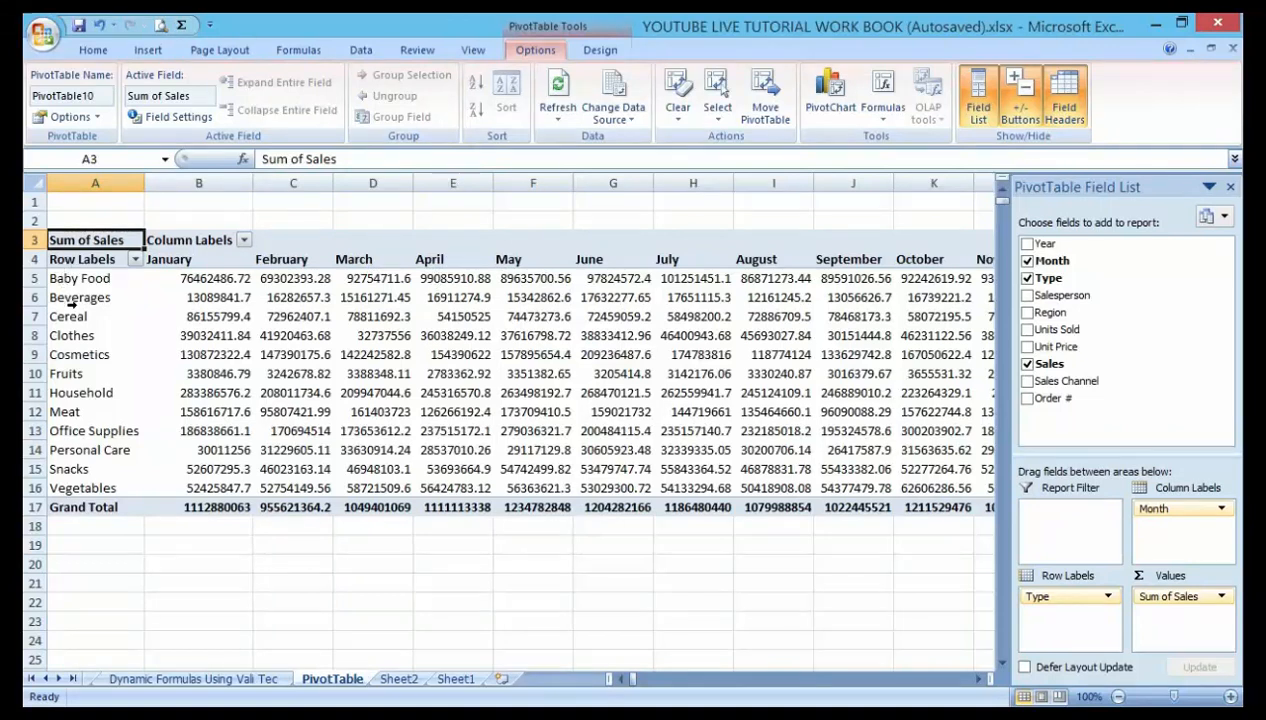
mouse_move(98, 432)
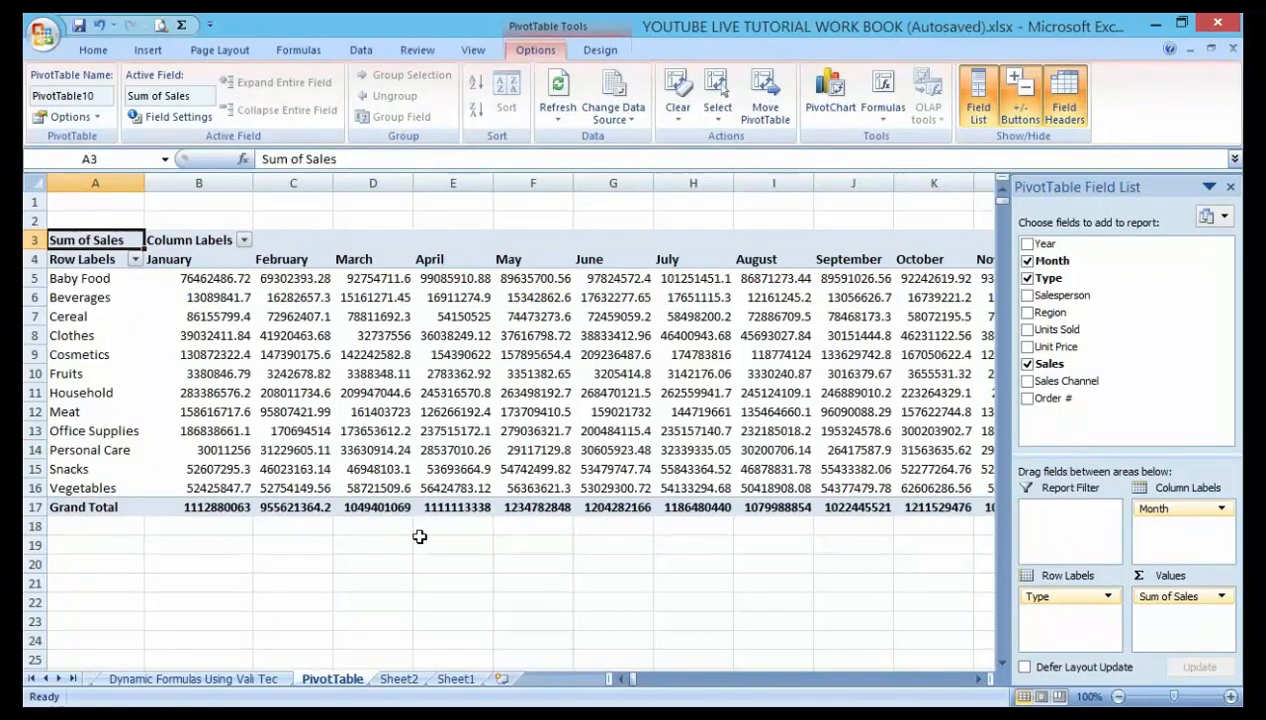
mouse_move(424, 546)
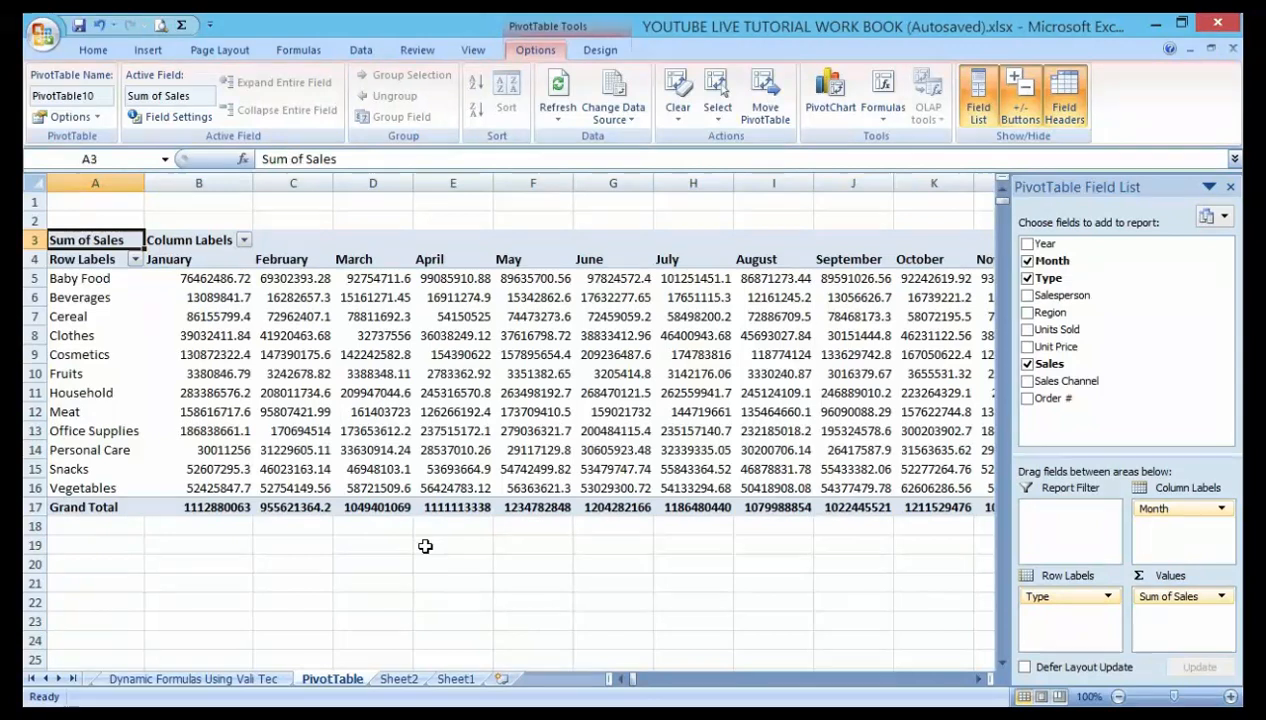